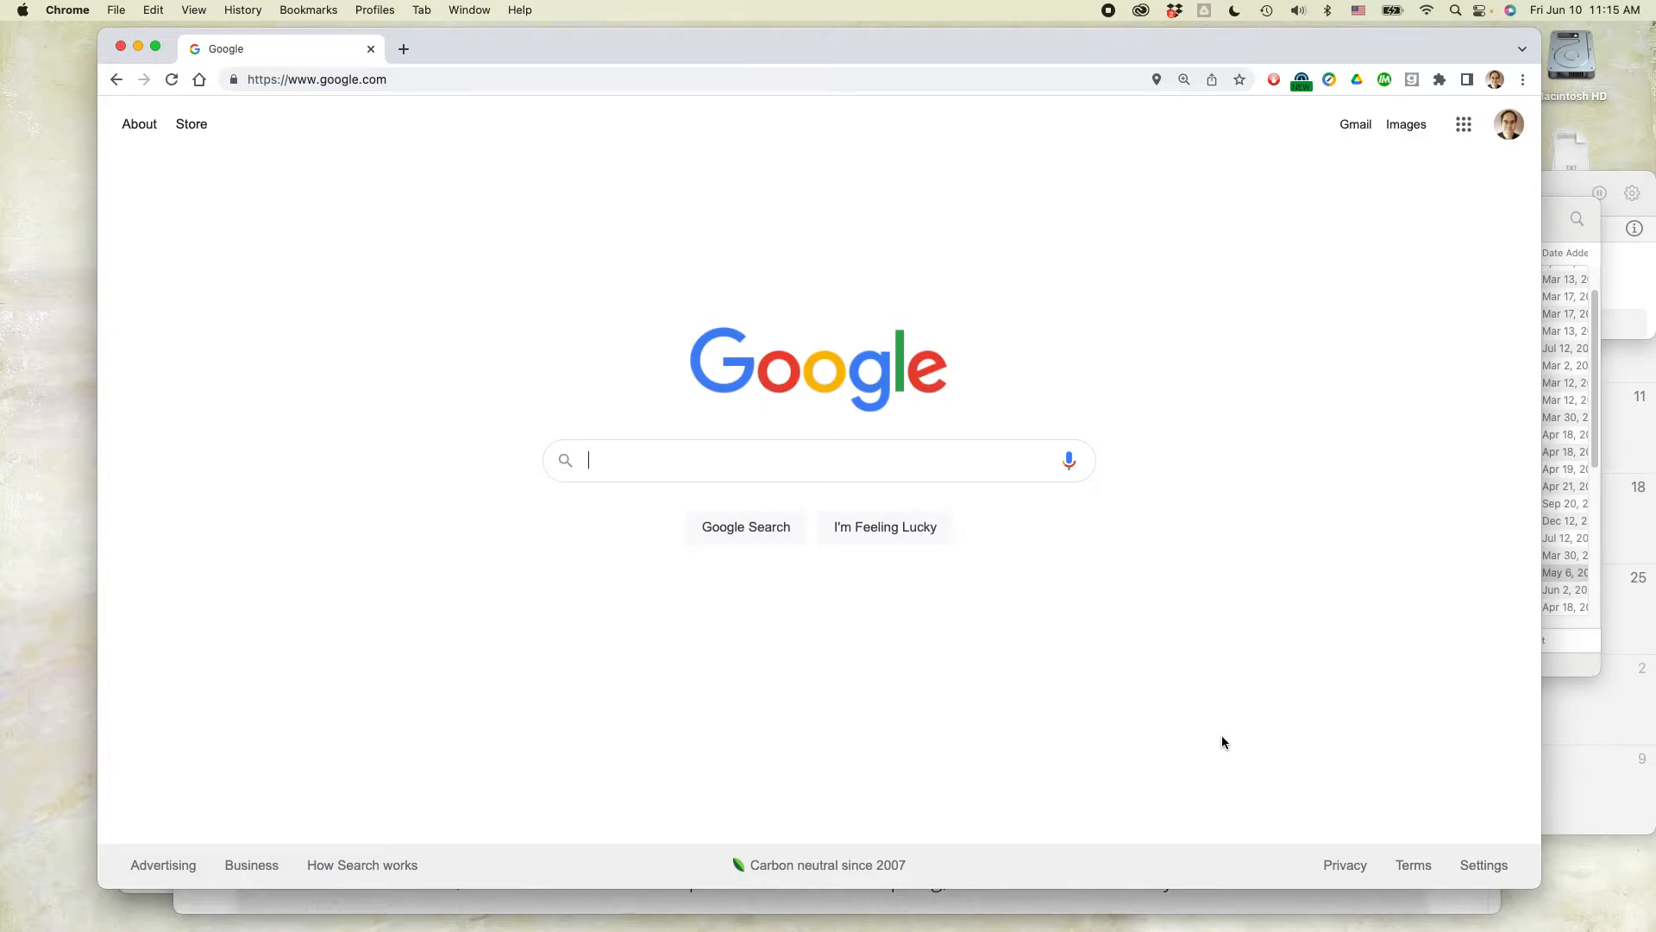
mouse_move(1091, 575)
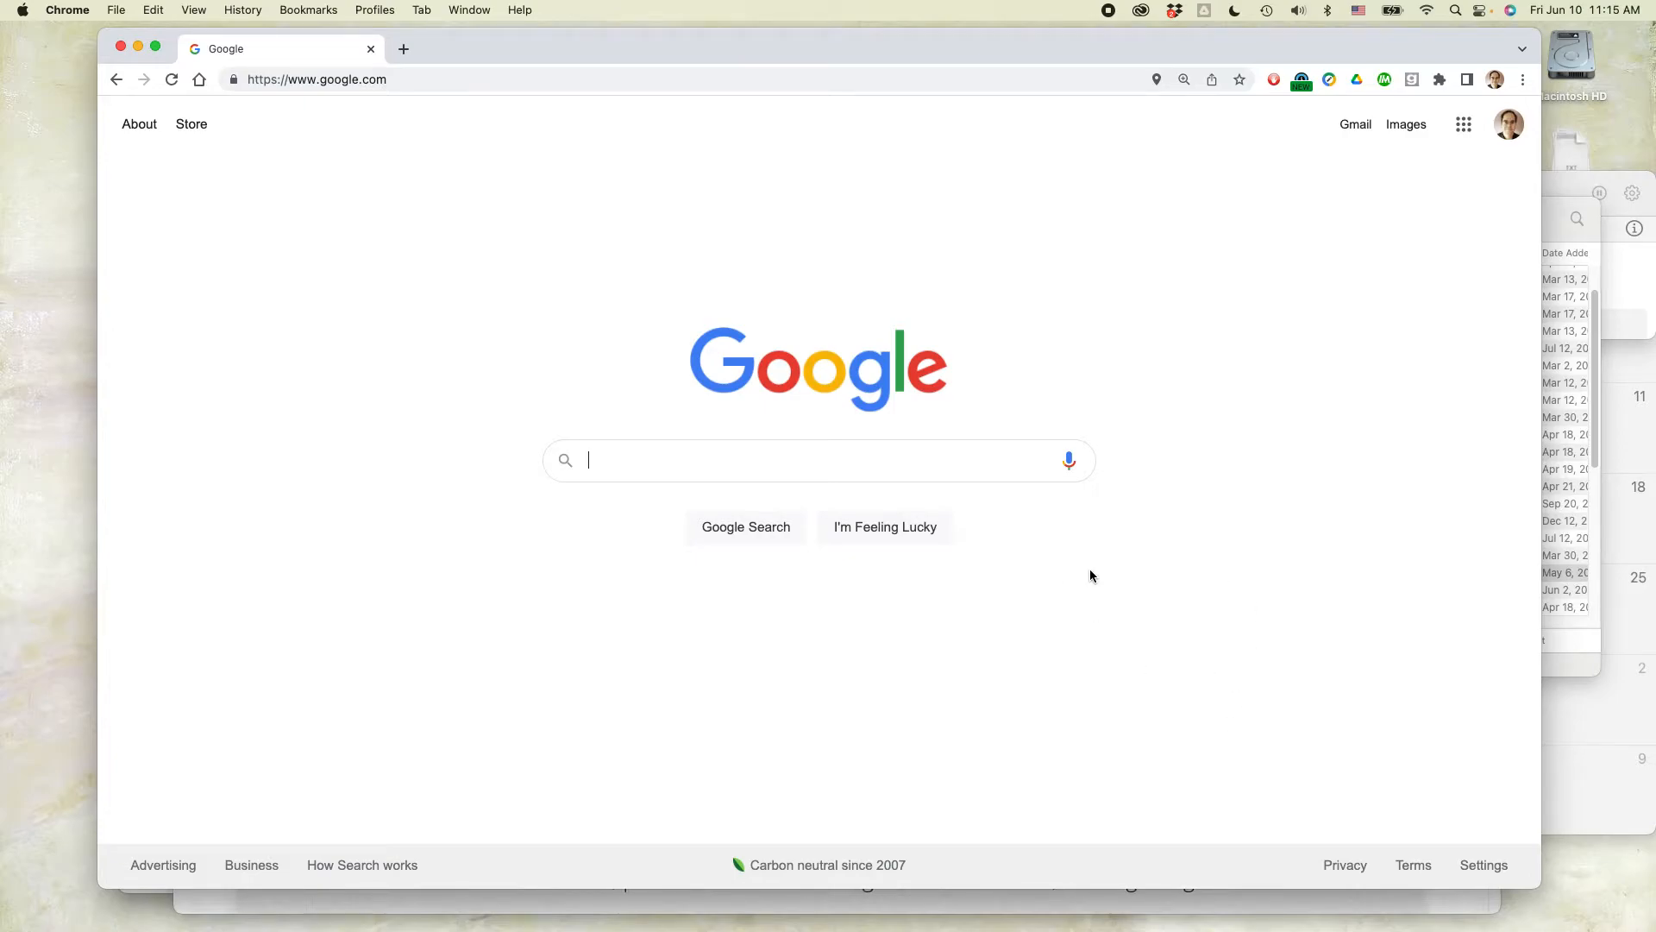
mouse_move(1000, 281)
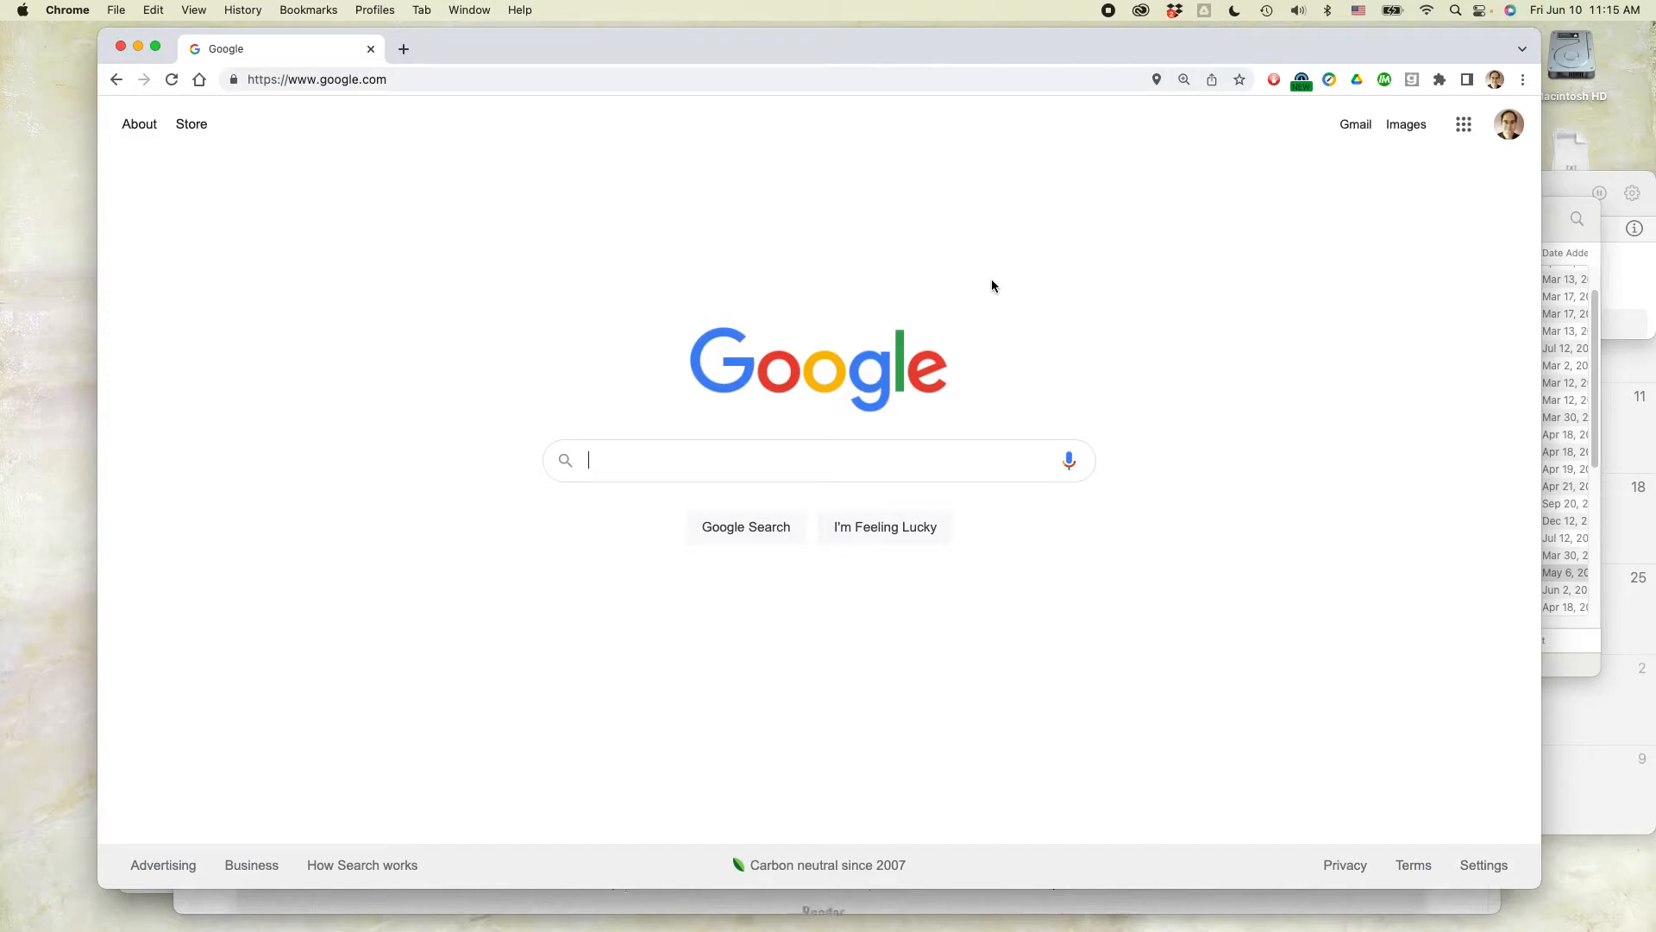
mouse_move(1105, 292)
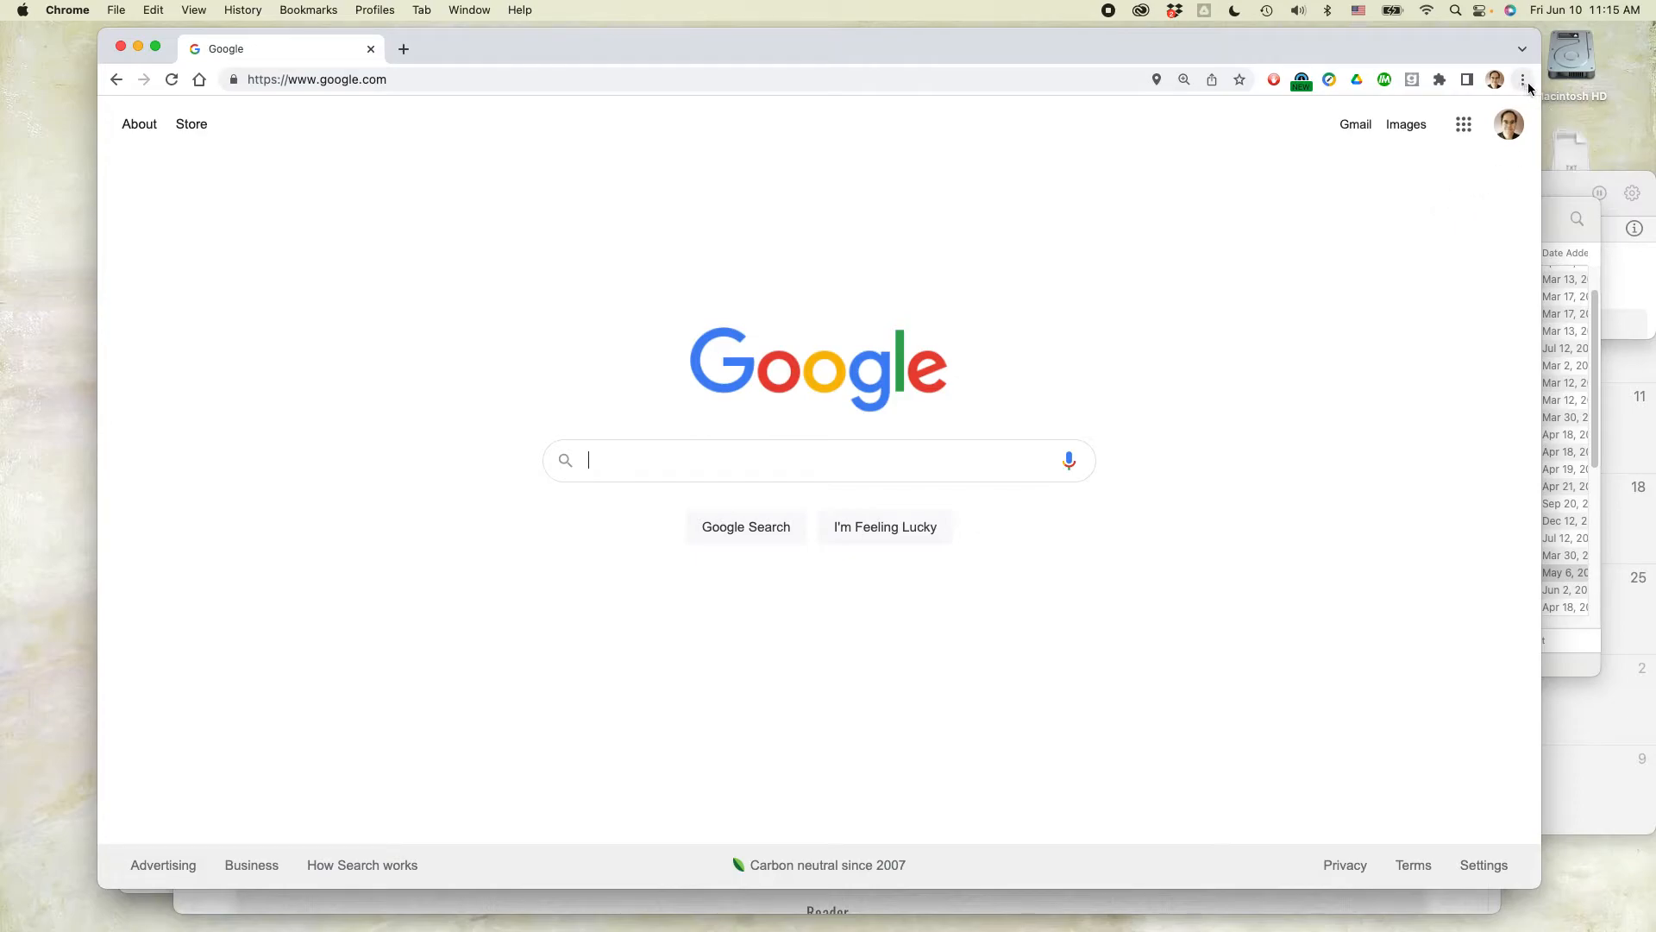
mouse_move(1524, 80)
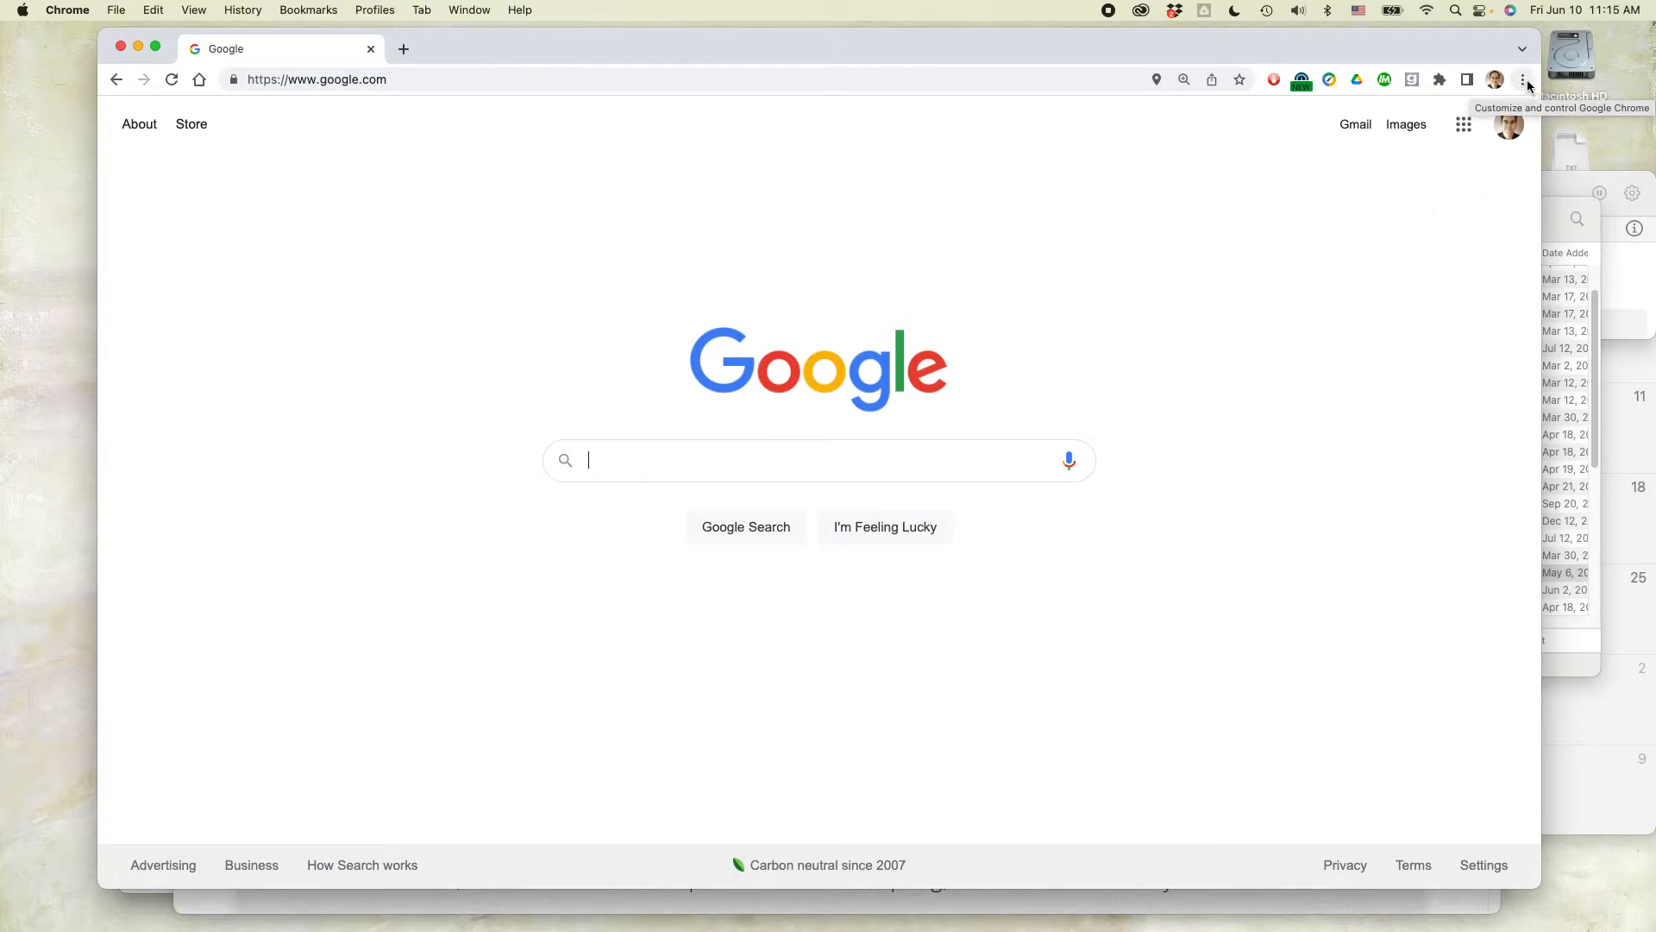
- Open Chrome's Settings page from the three-dot Customize and control menu
click(1521, 79)
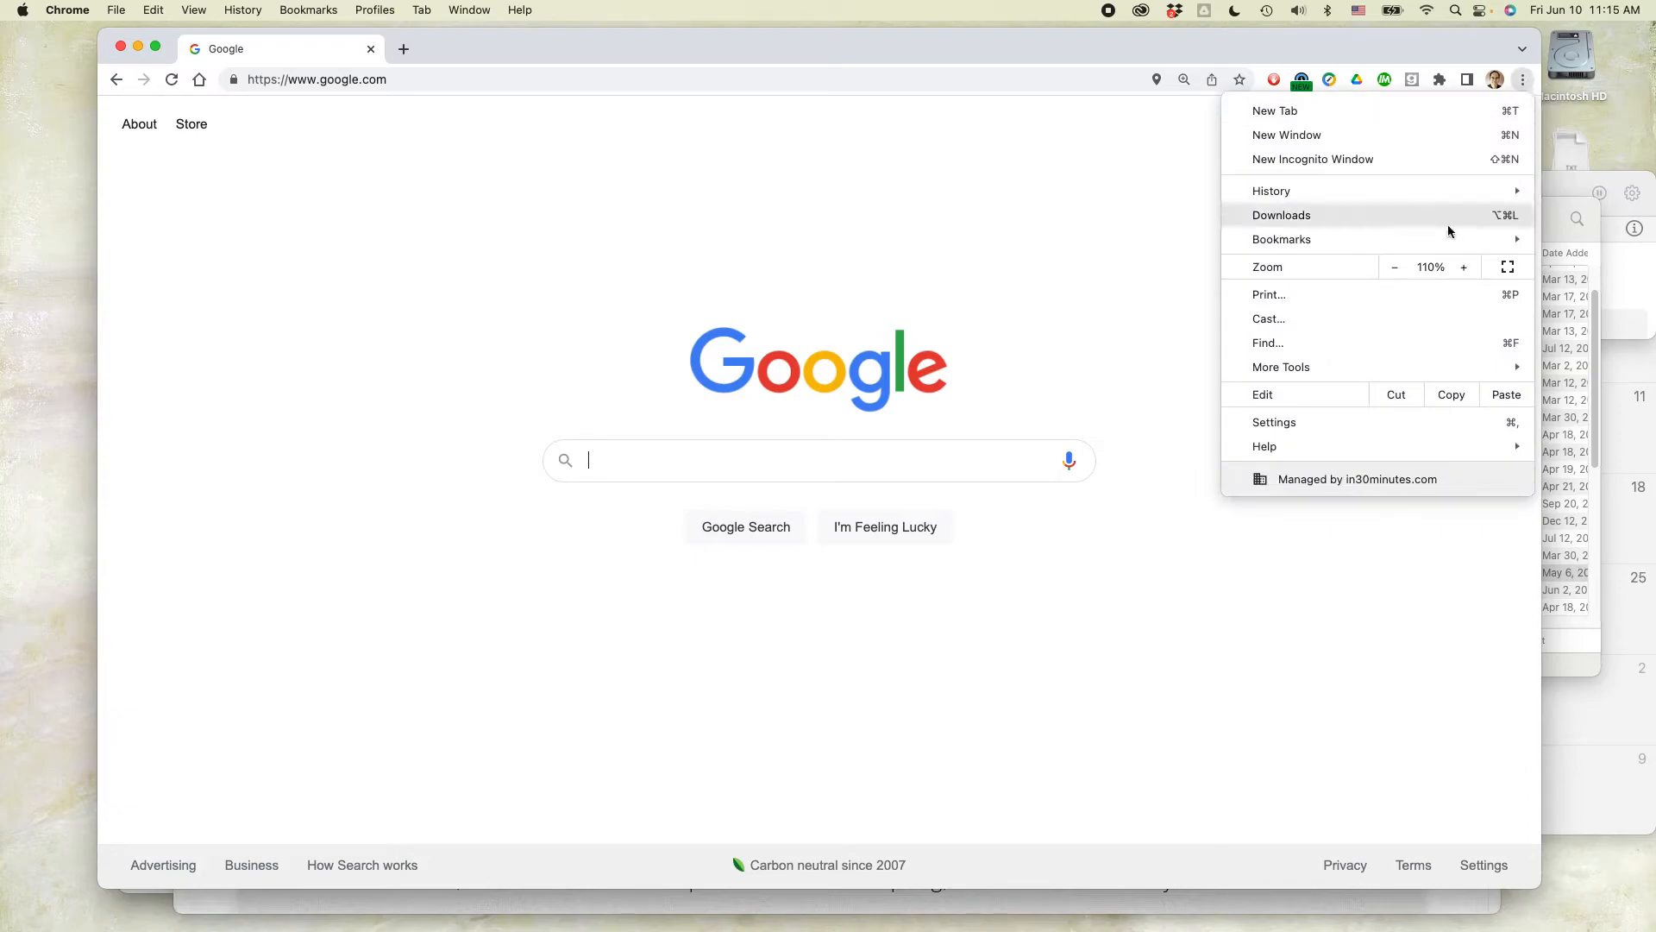
click(1274, 422)
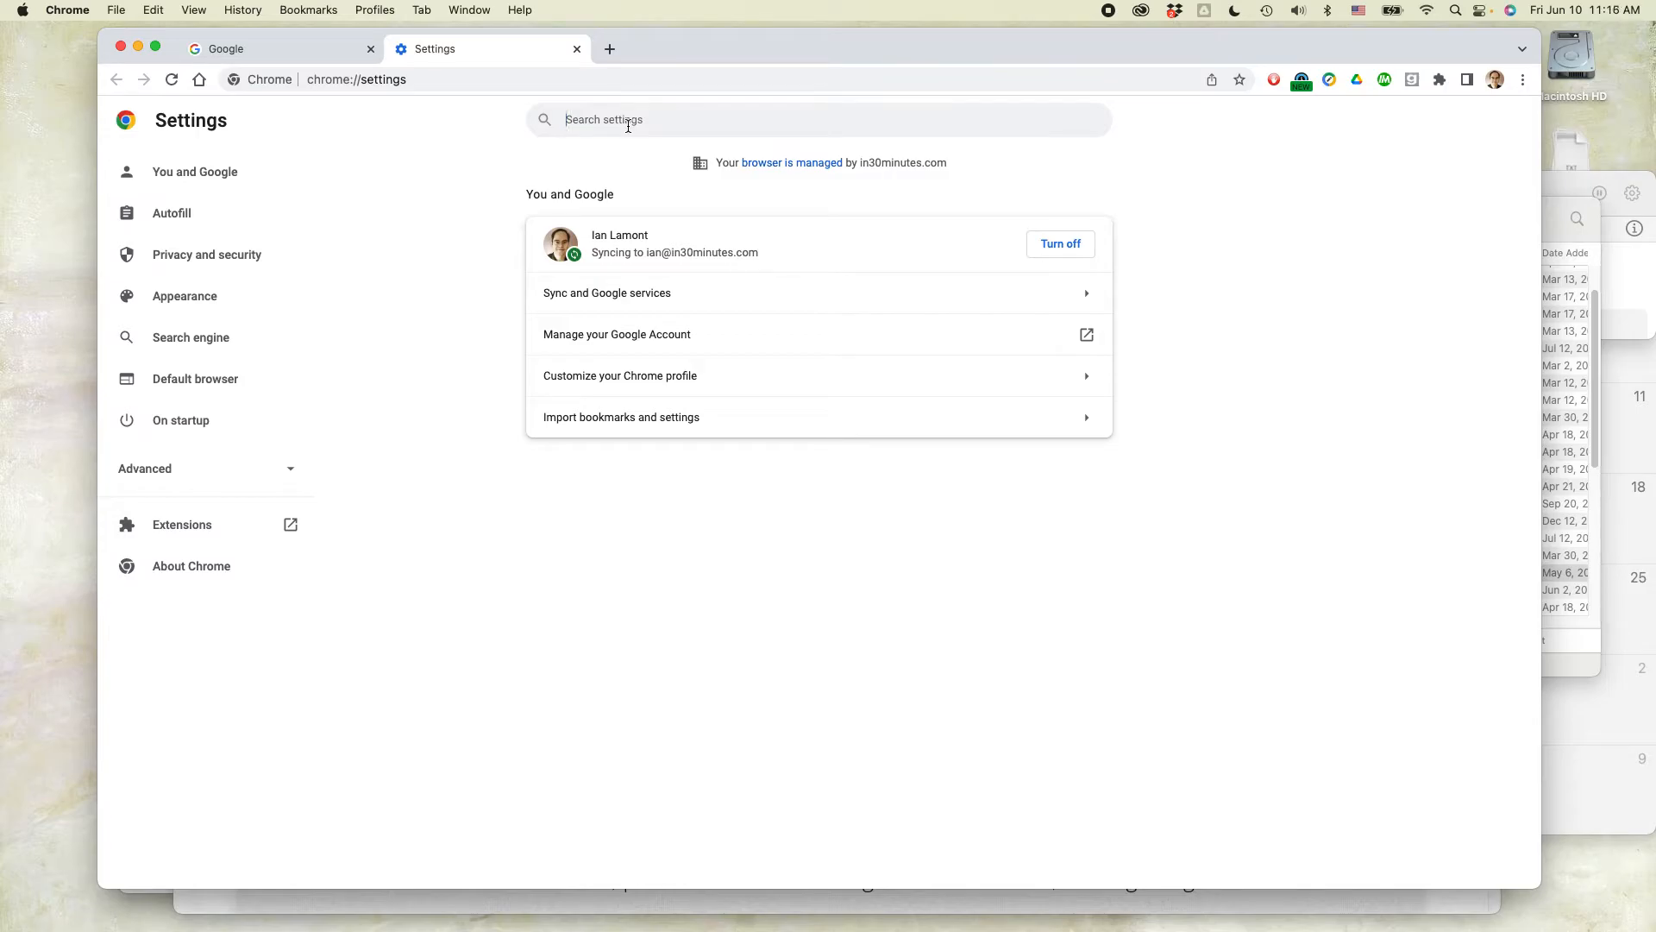
- Search the settings for 'pass' to surface Passwords under Autofill
text(passwor)
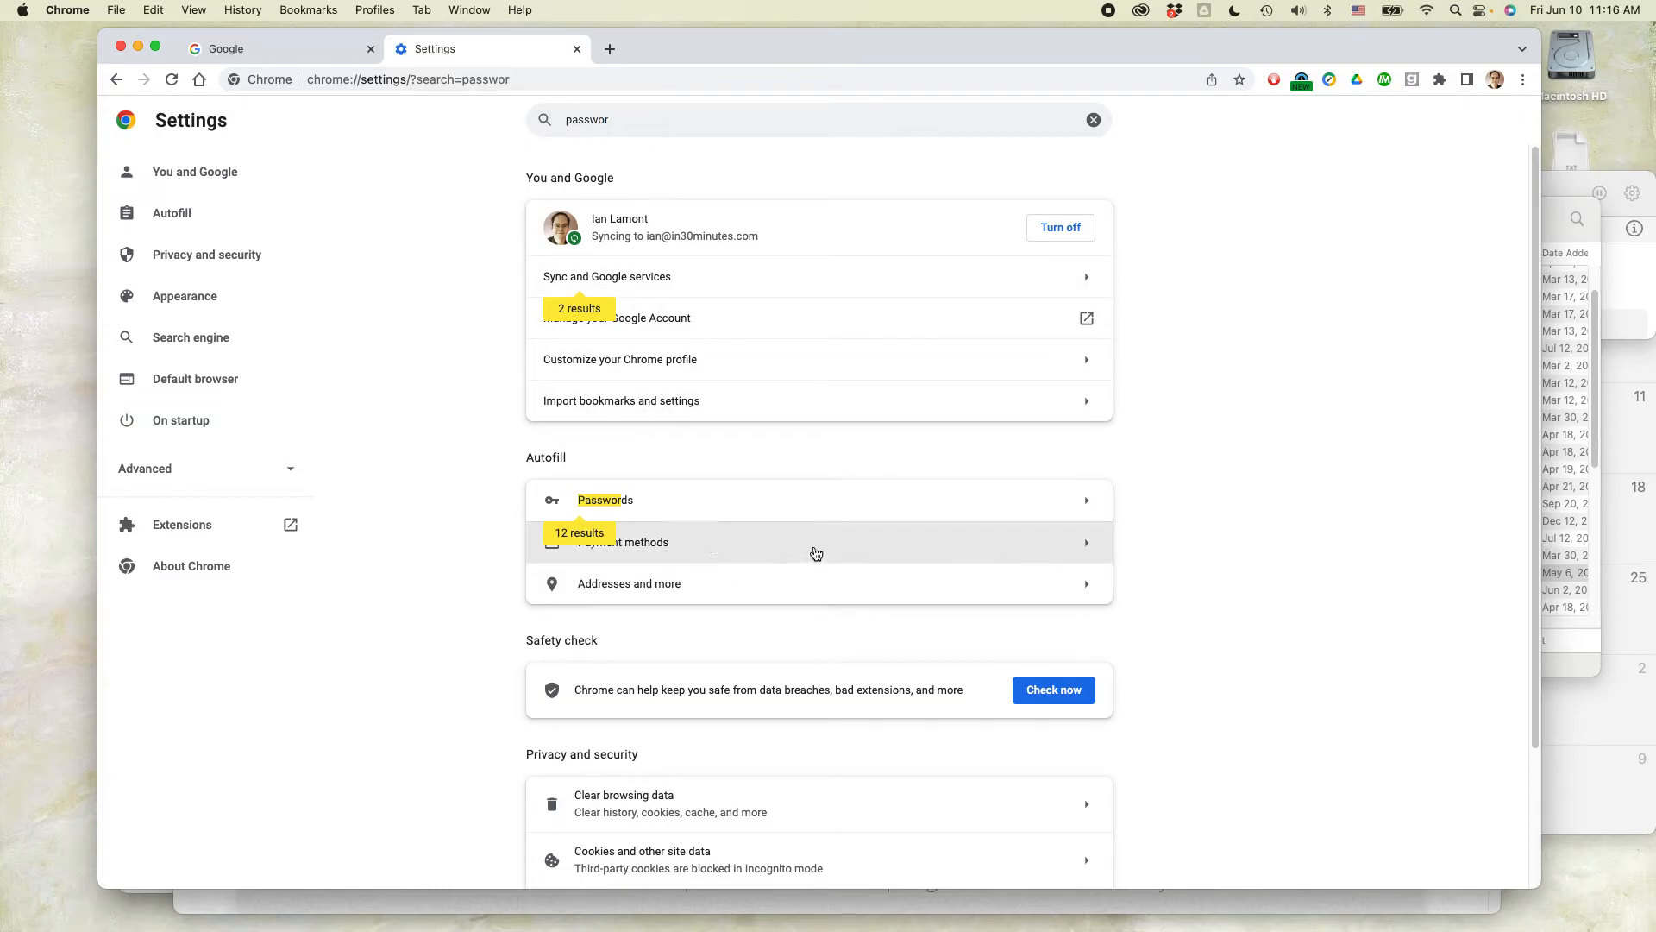
mouse_move(728, 502)
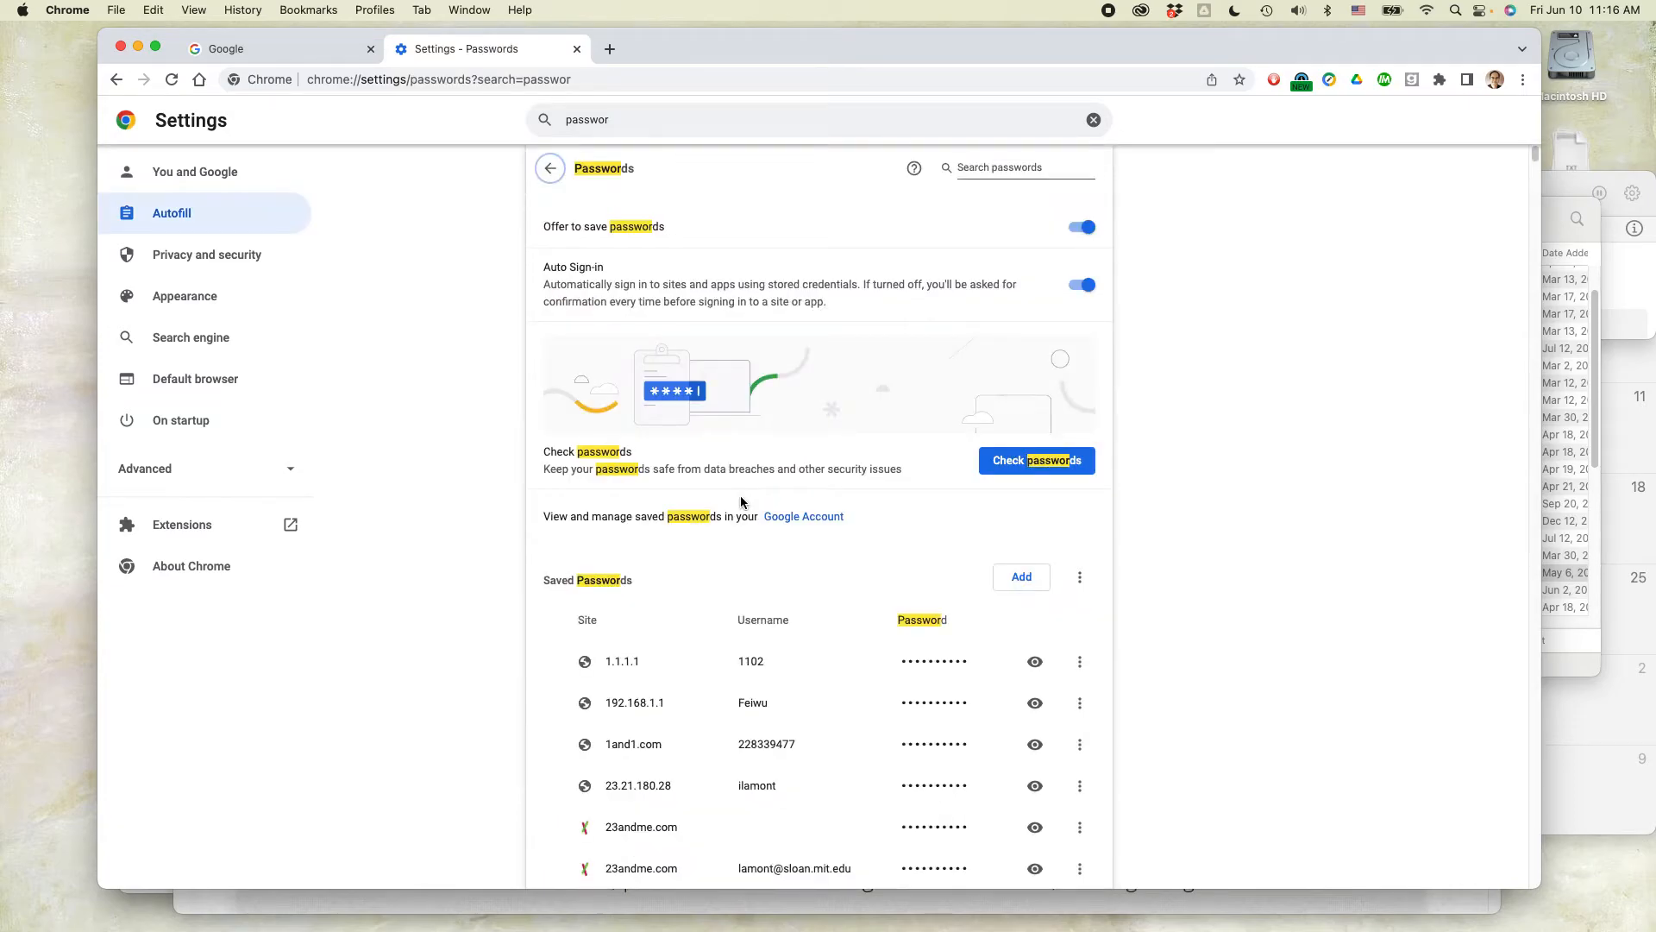
mouse_move(1095, 535)
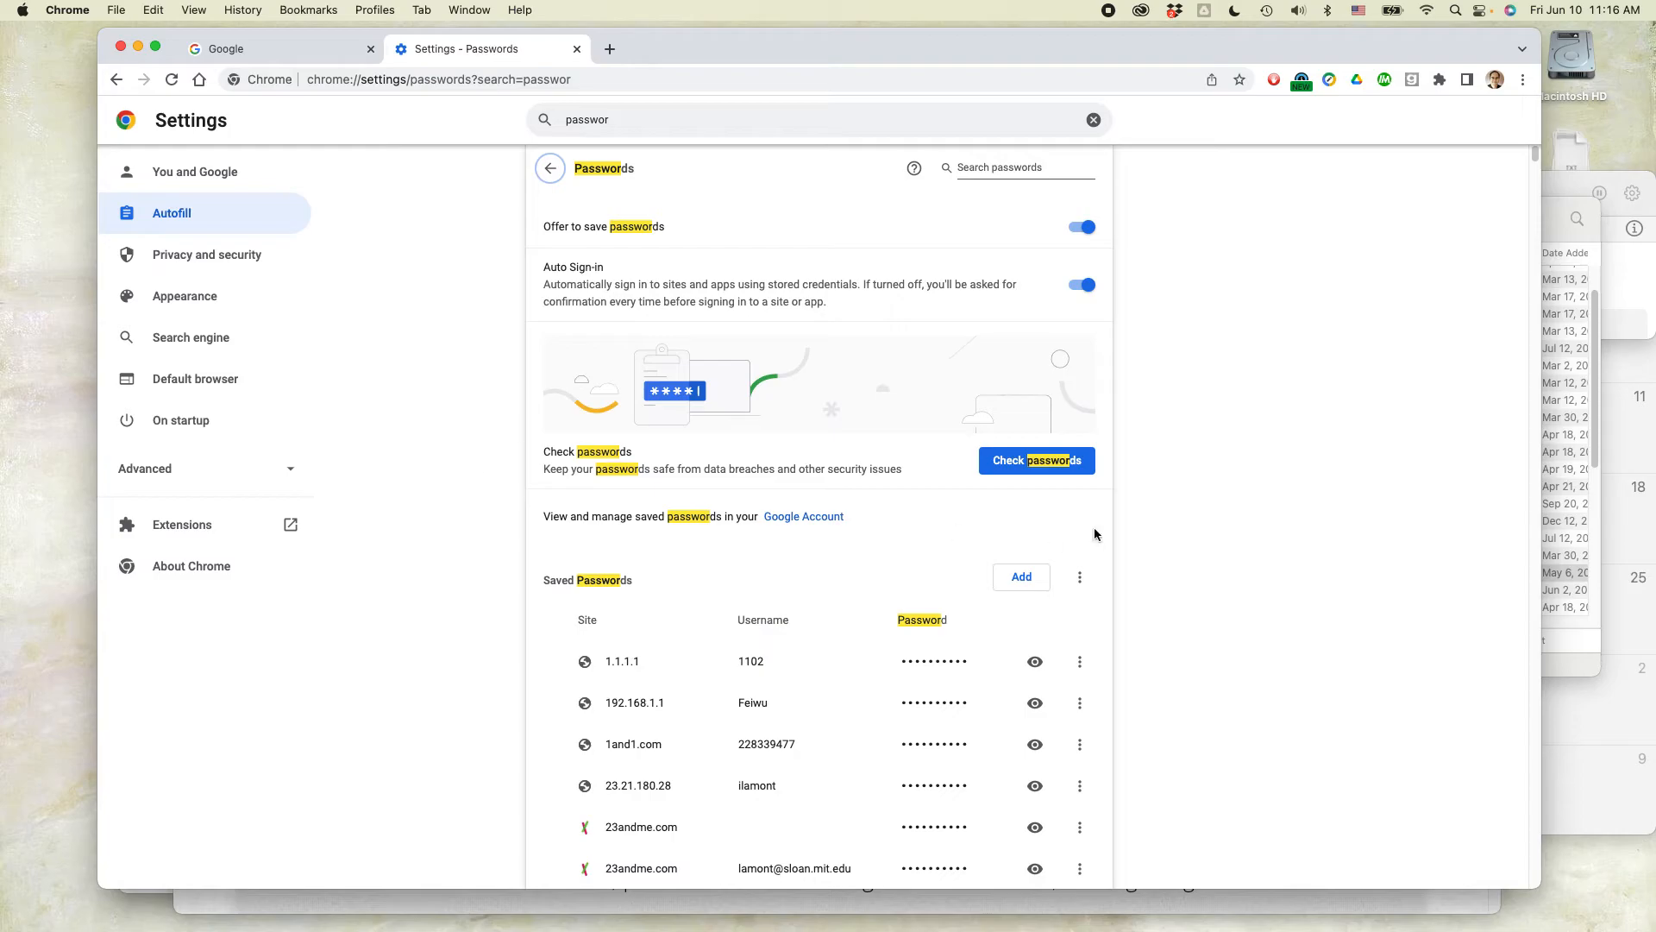
mouse_move(1099, 601)
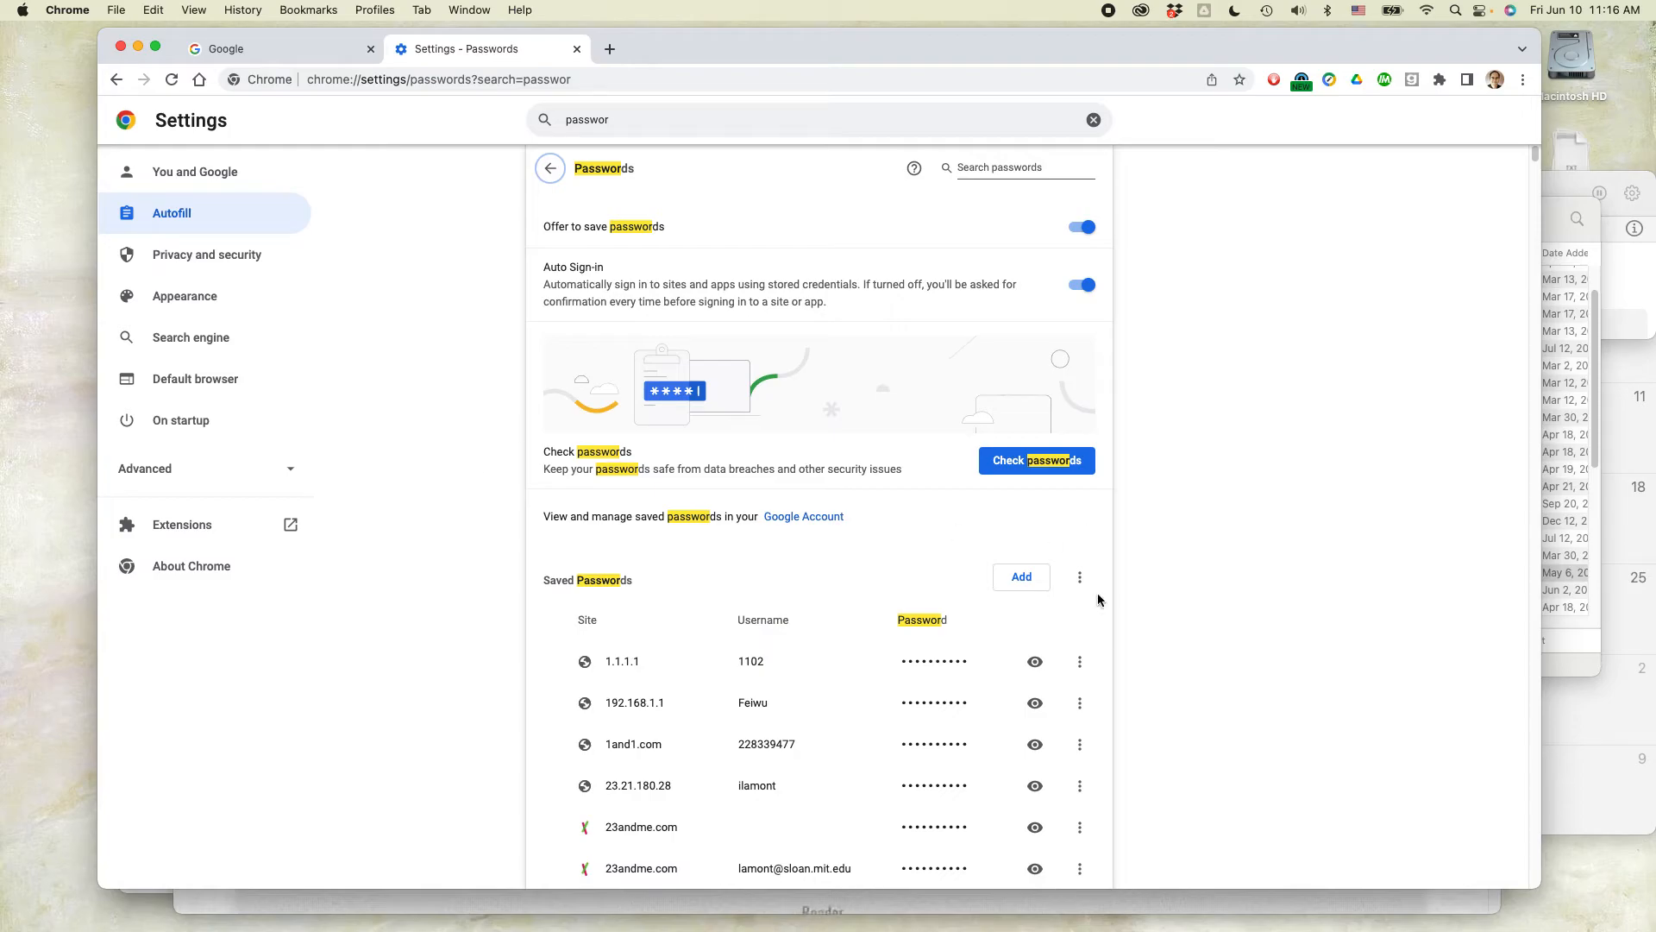
mouse_move(1236, 582)
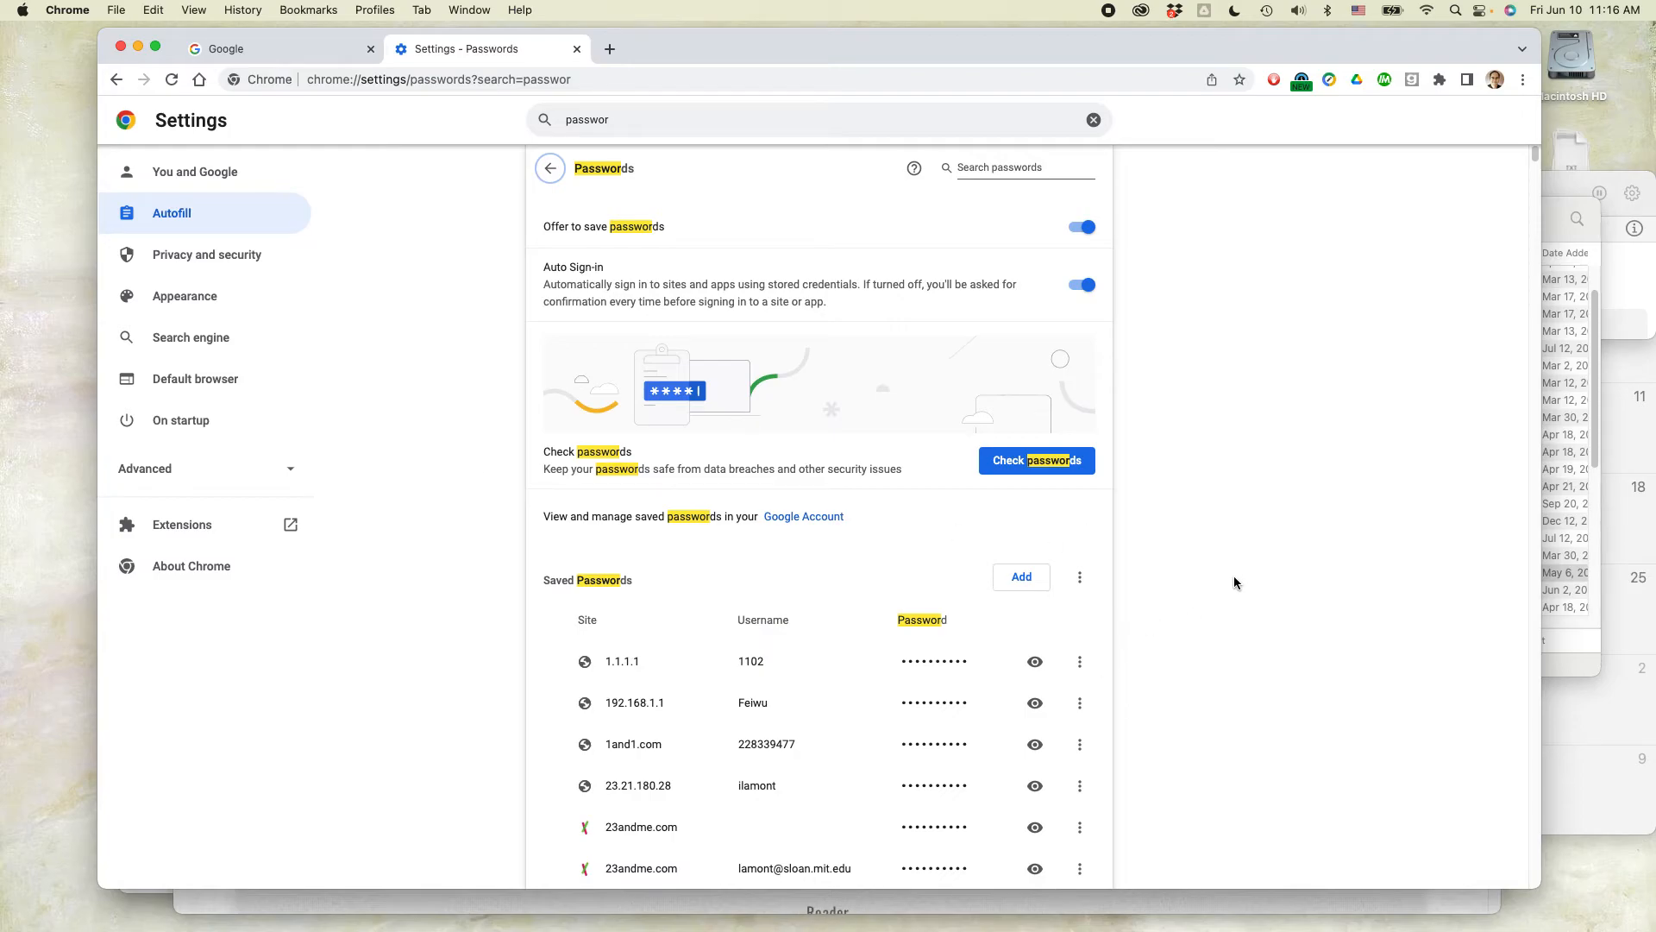
mouse_move(1224, 566)
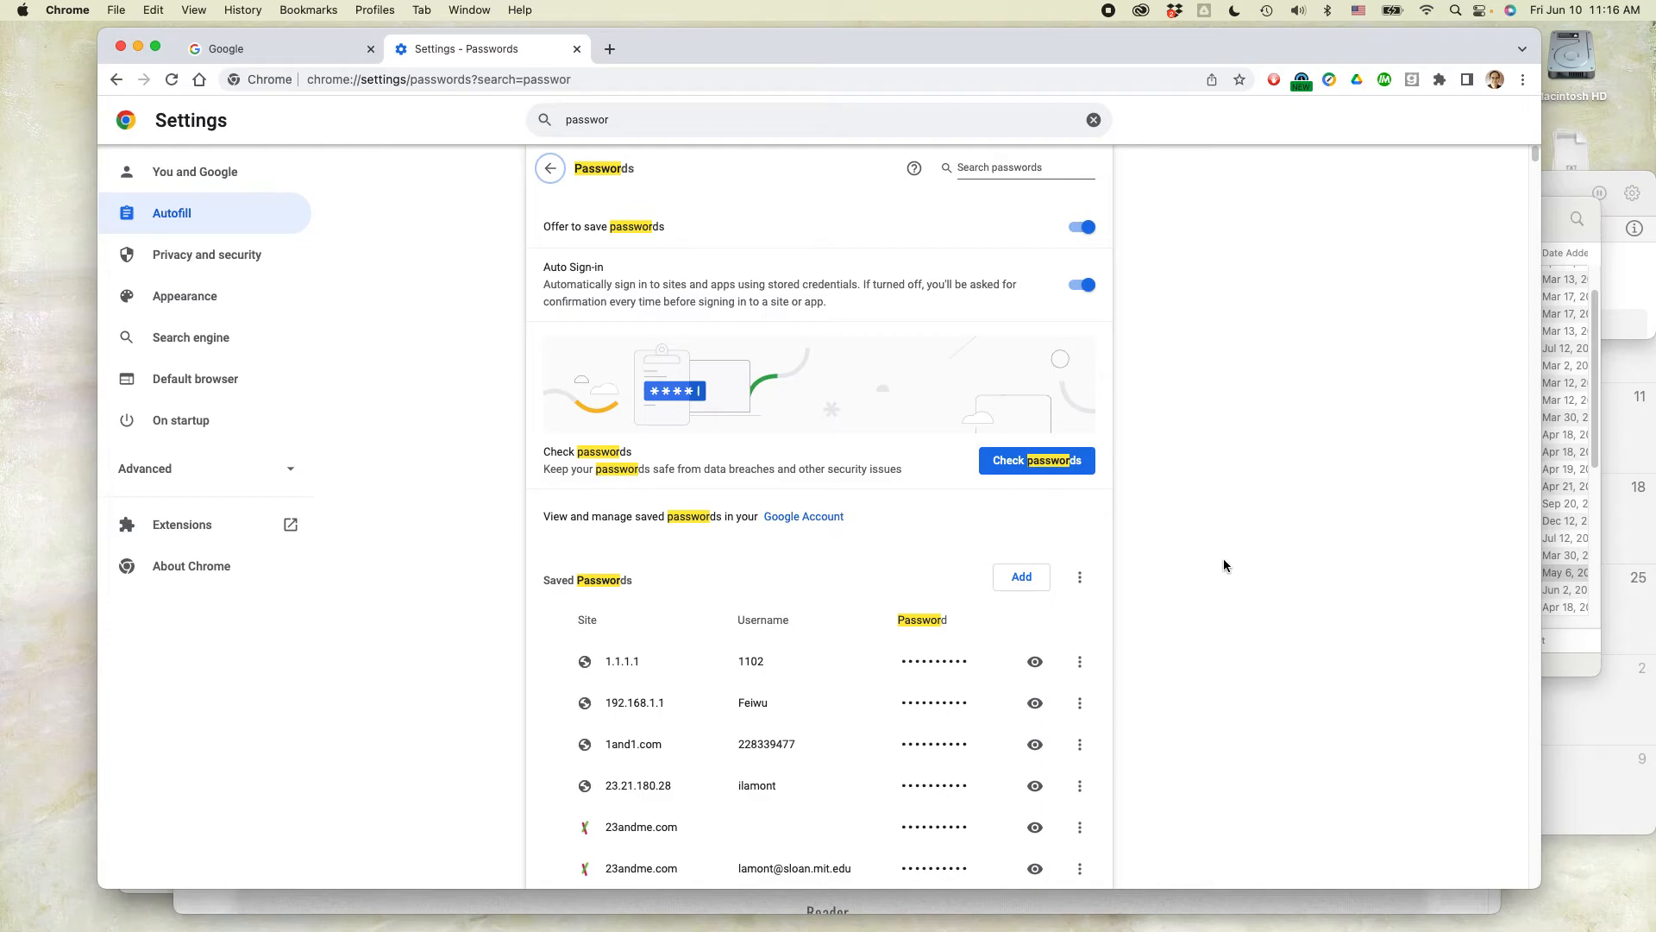
mouse_move(626, 667)
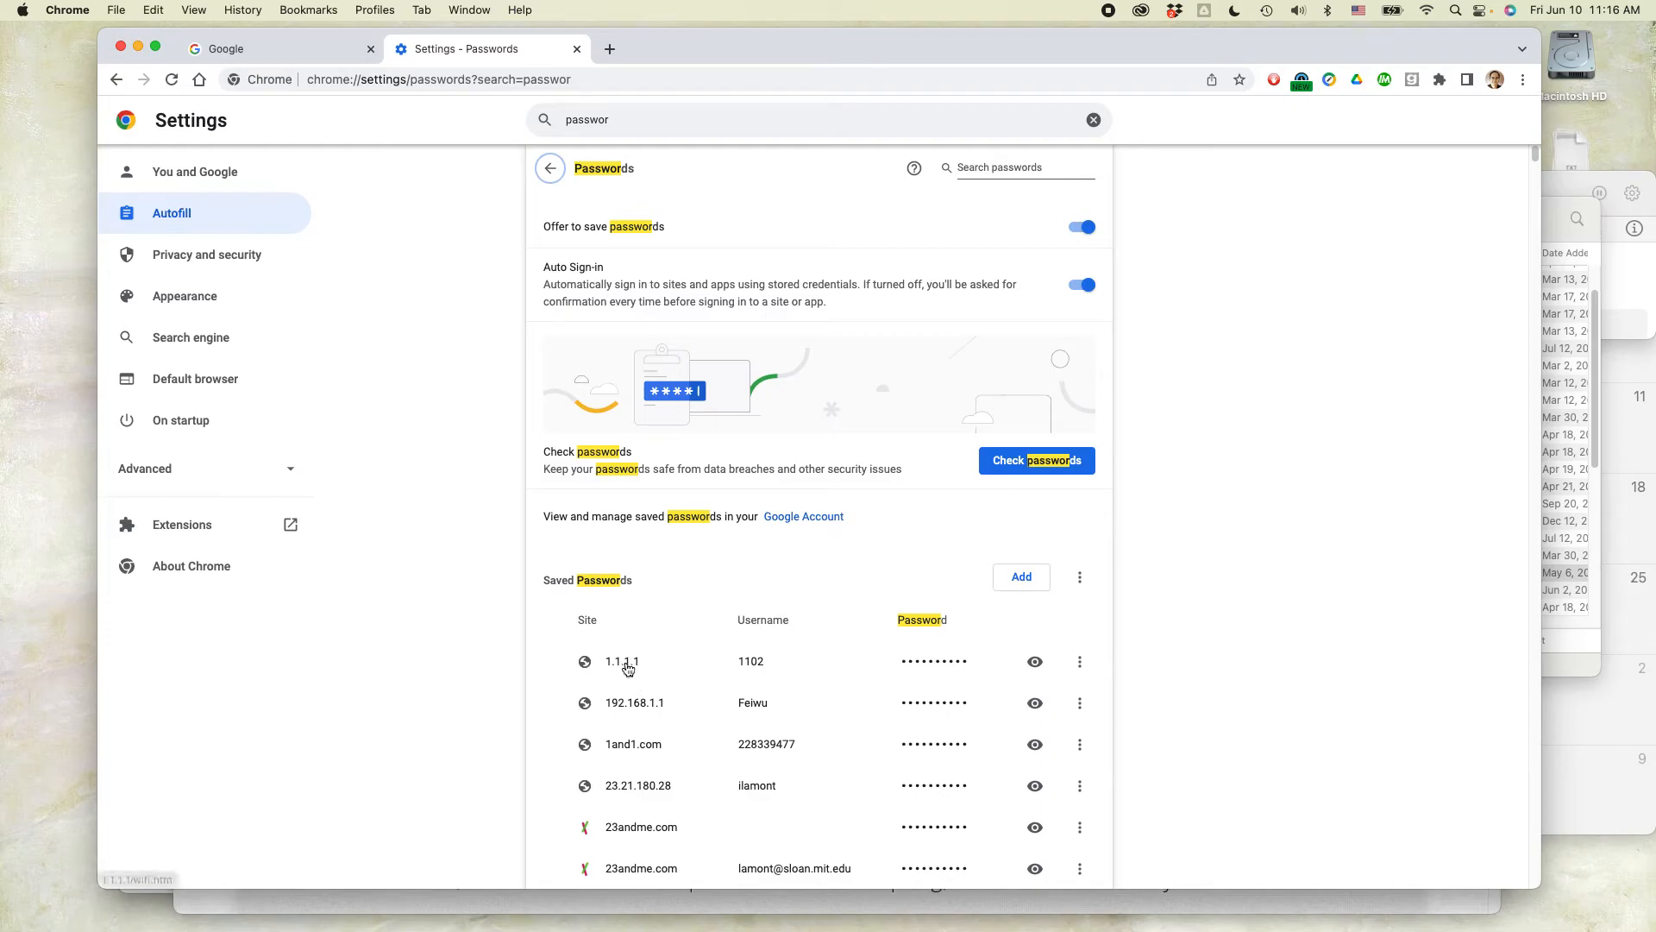
mouse_move(658, 759)
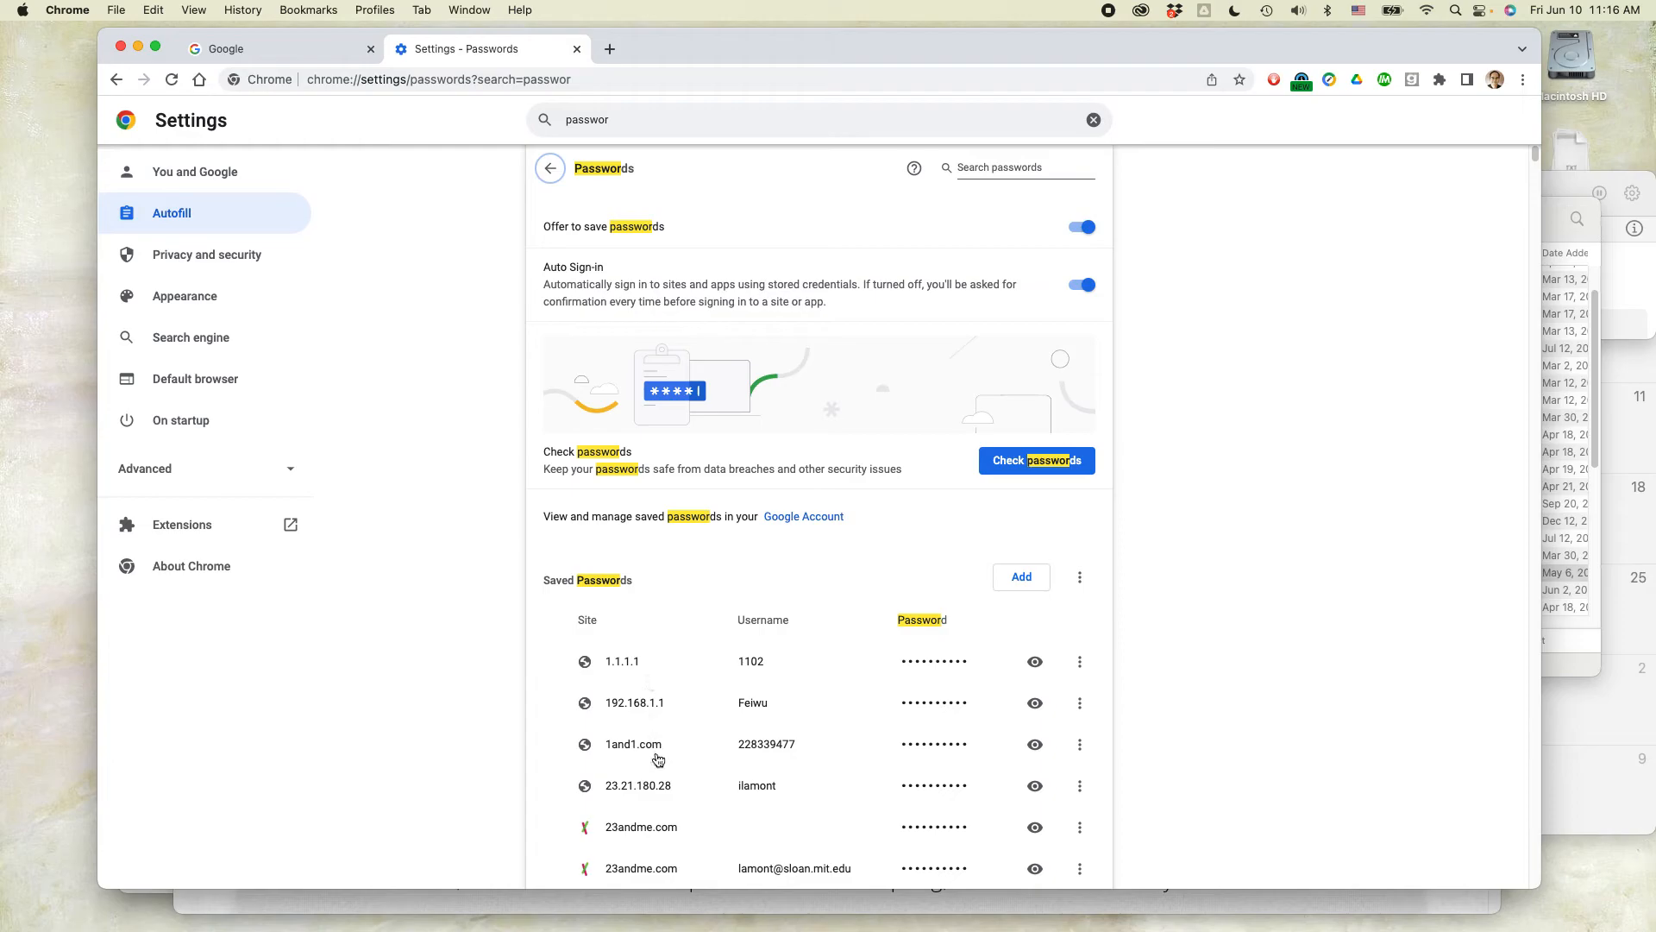
mouse_move(625, 645)
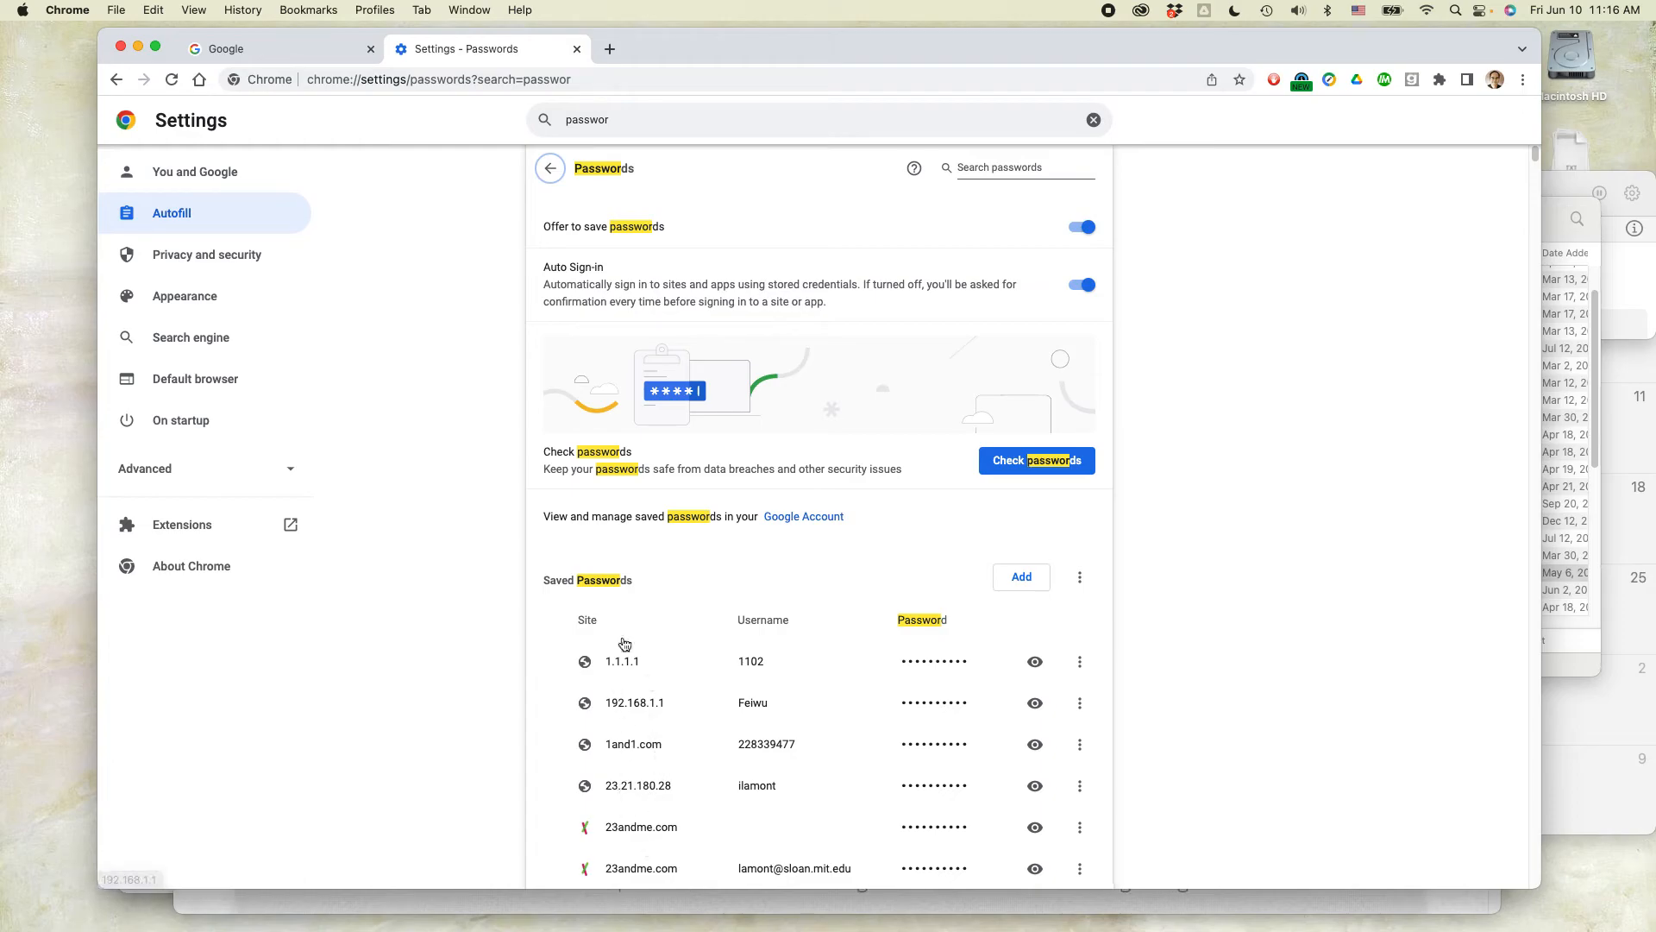
mouse_move(632, 673)
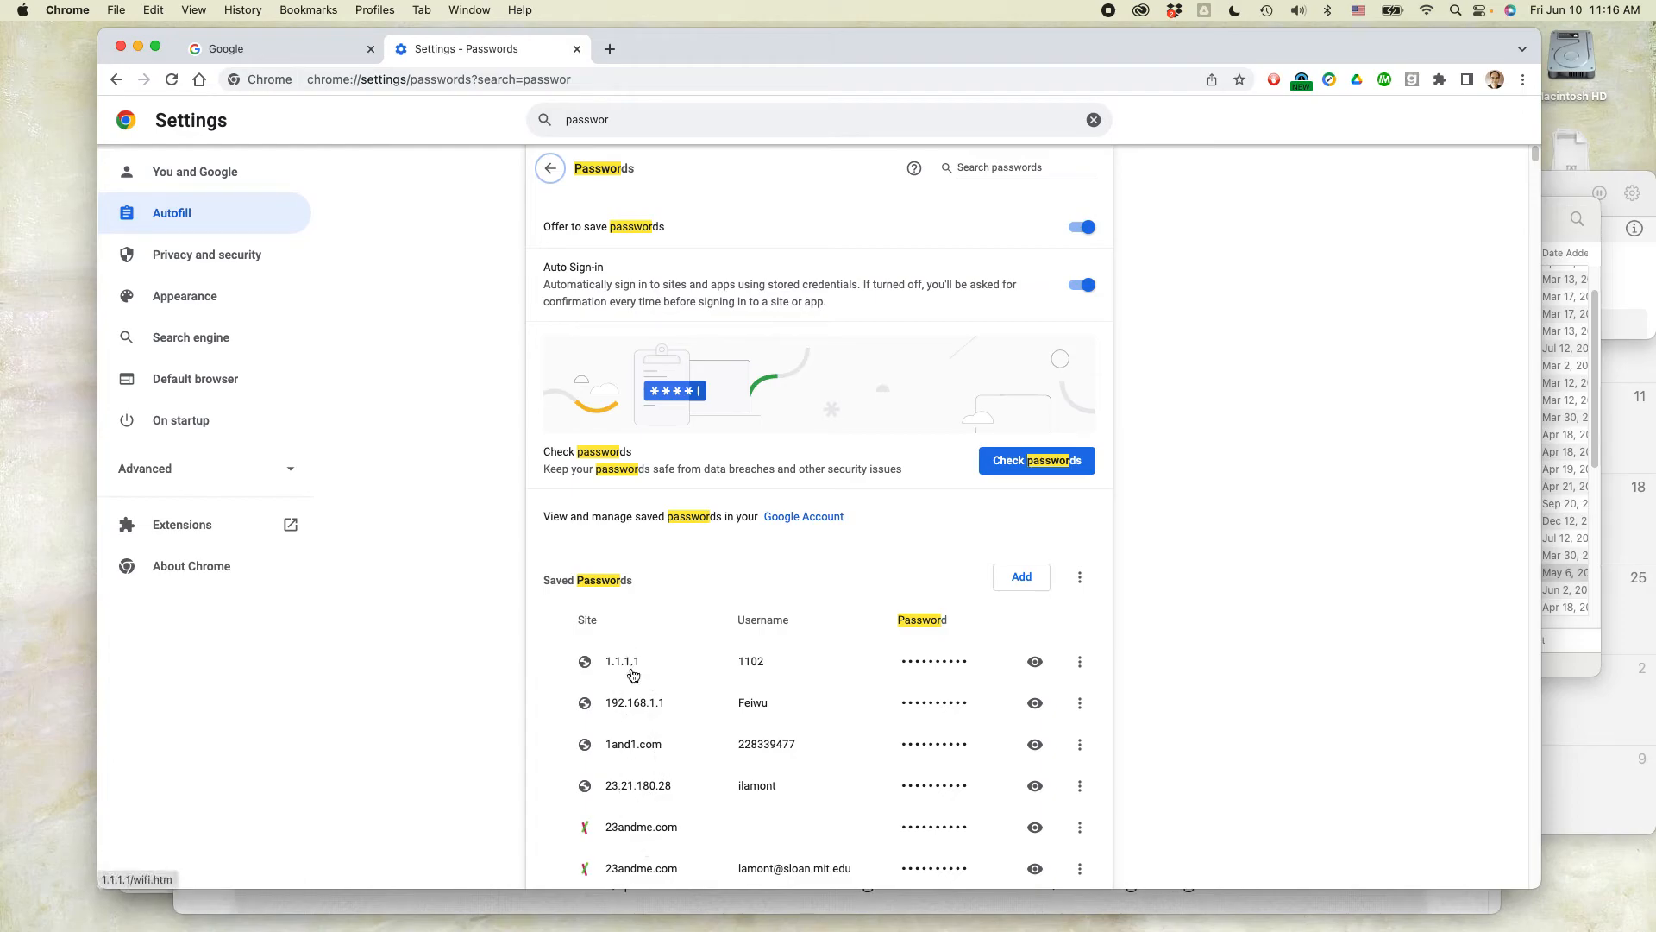
mouse_move(899, 667)
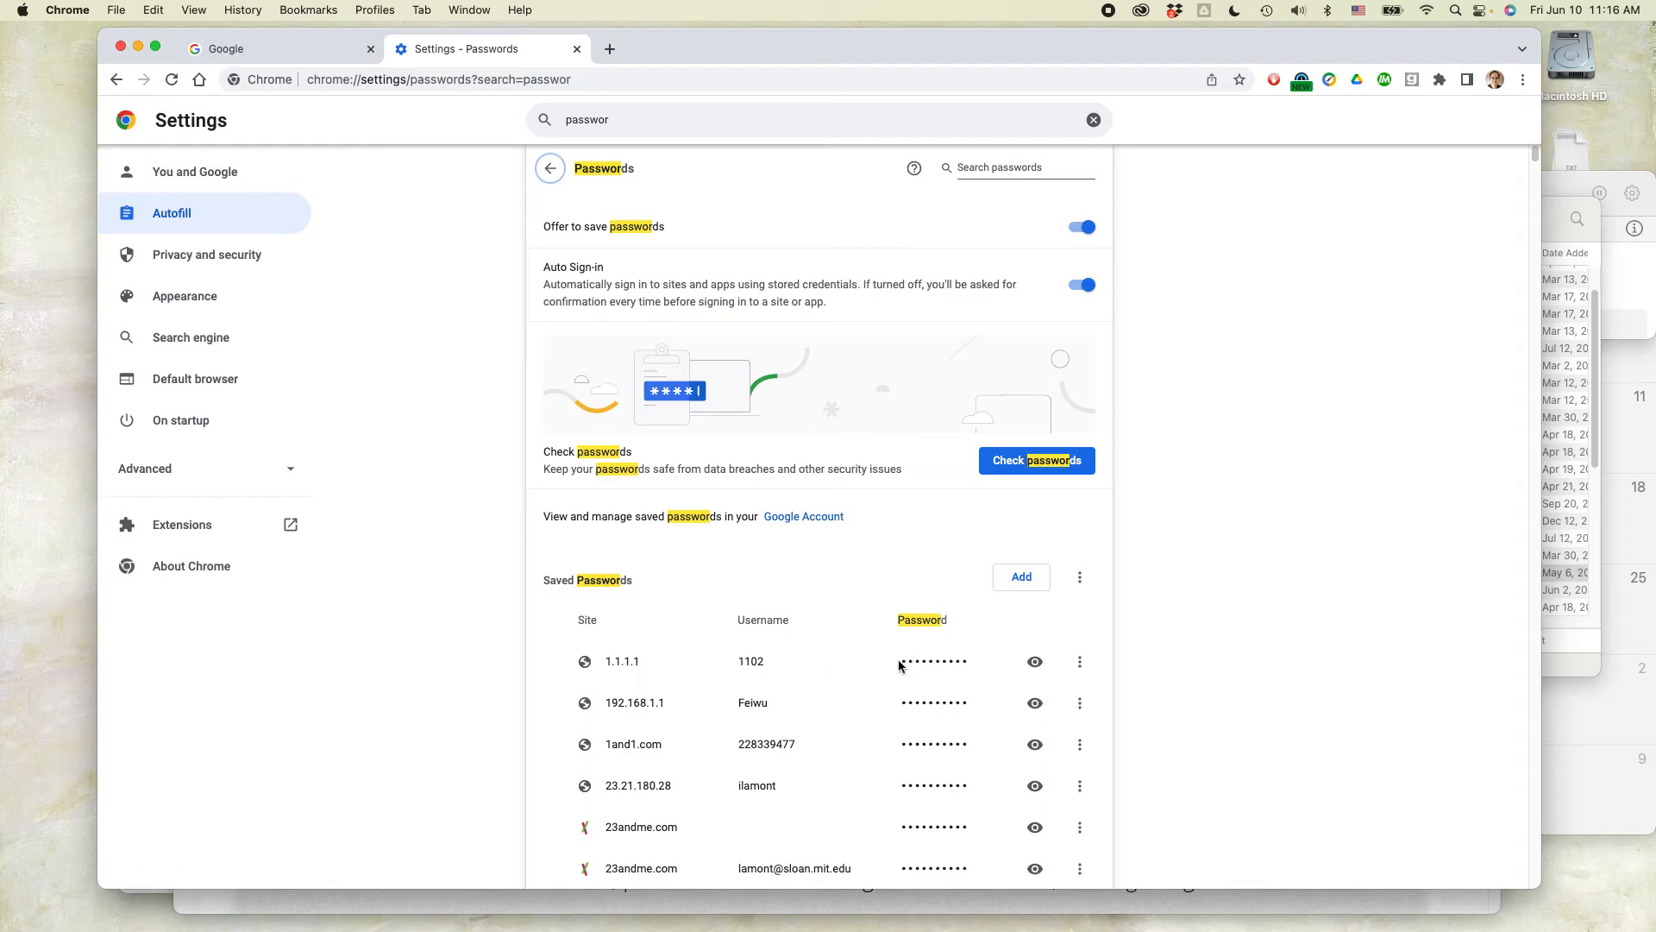
mouse_move(1035, 662)
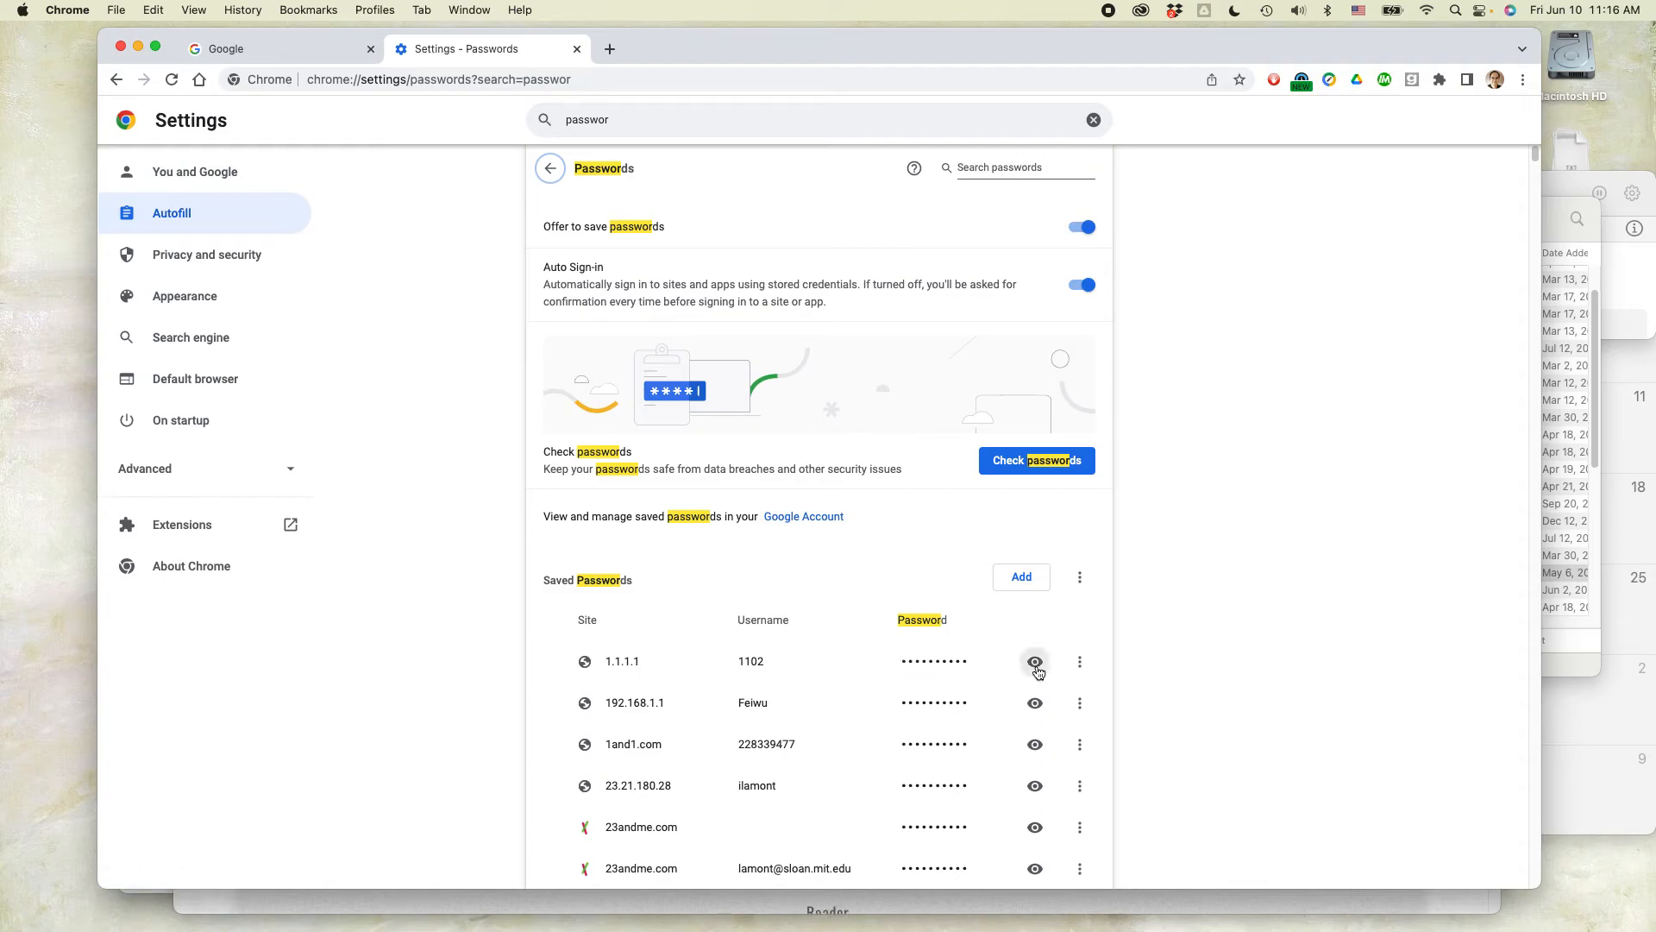
mouse_move(1034, 662)
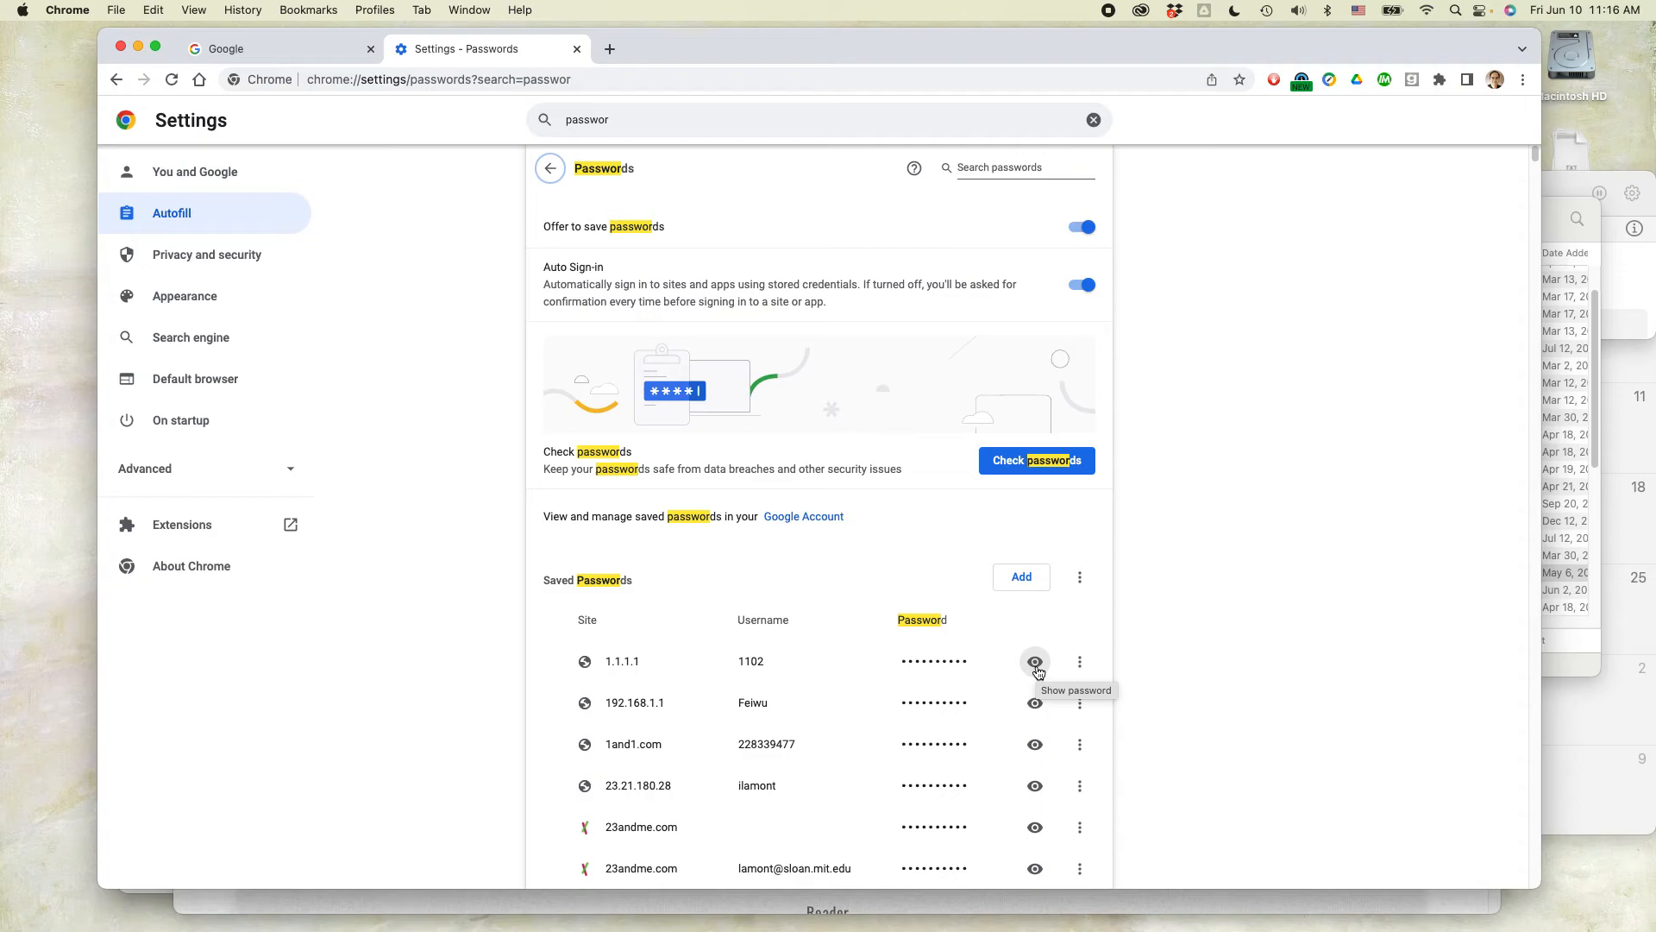
click(1035, 662)
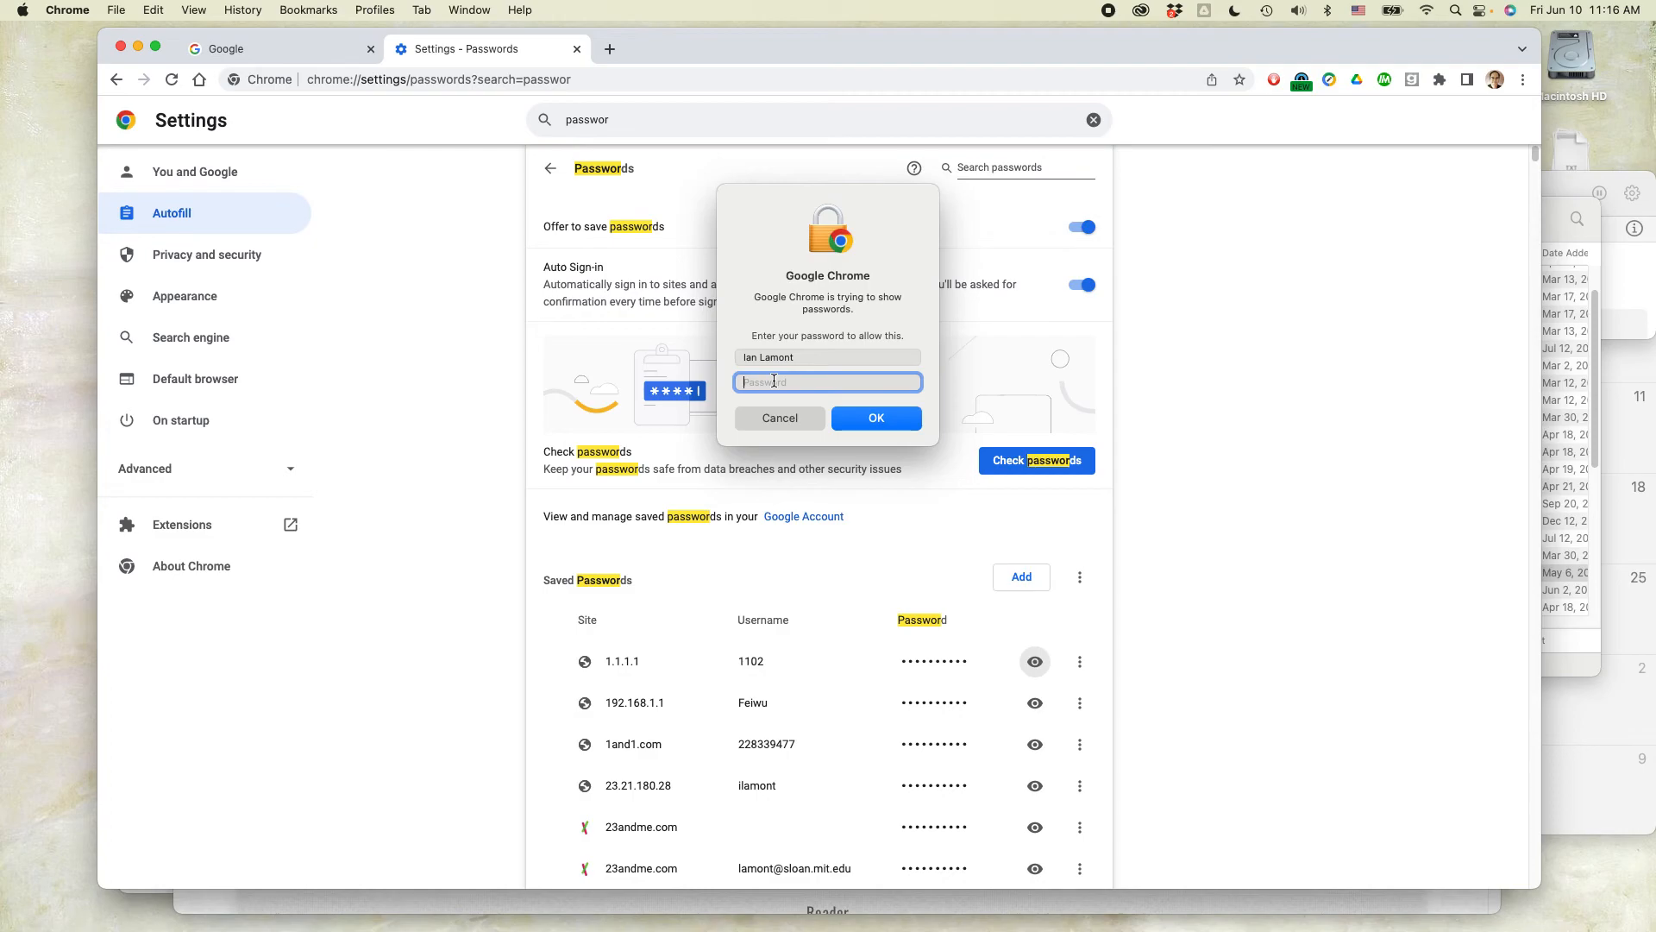
mouse_move(1073, 714)
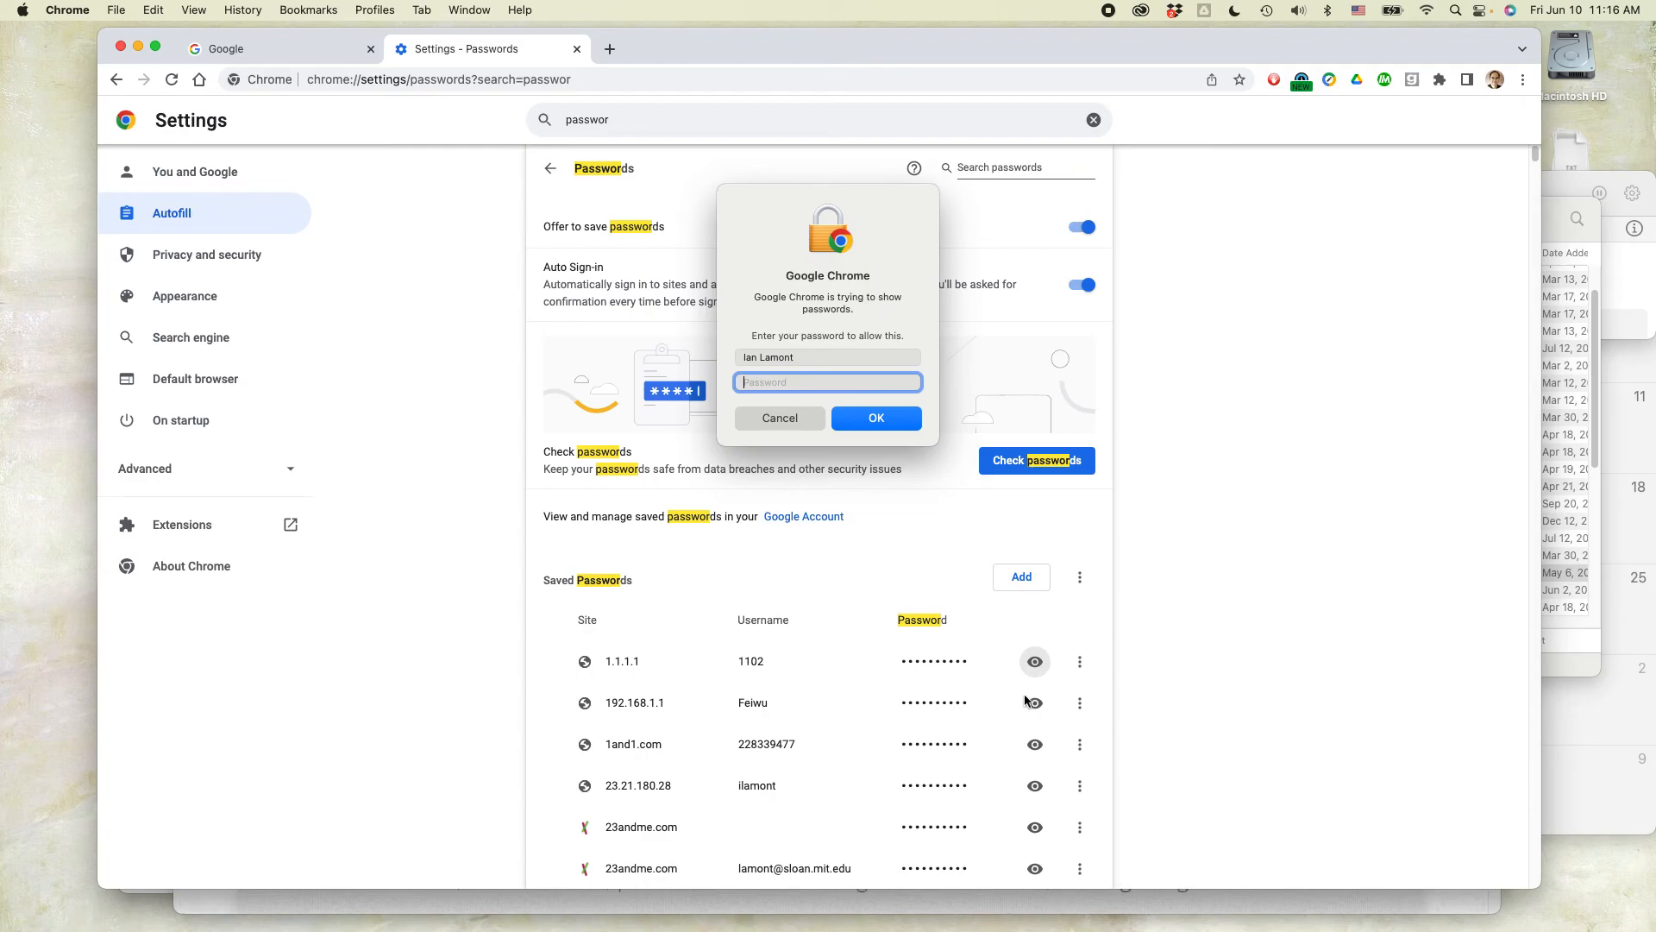
mouse_move(800, 494)
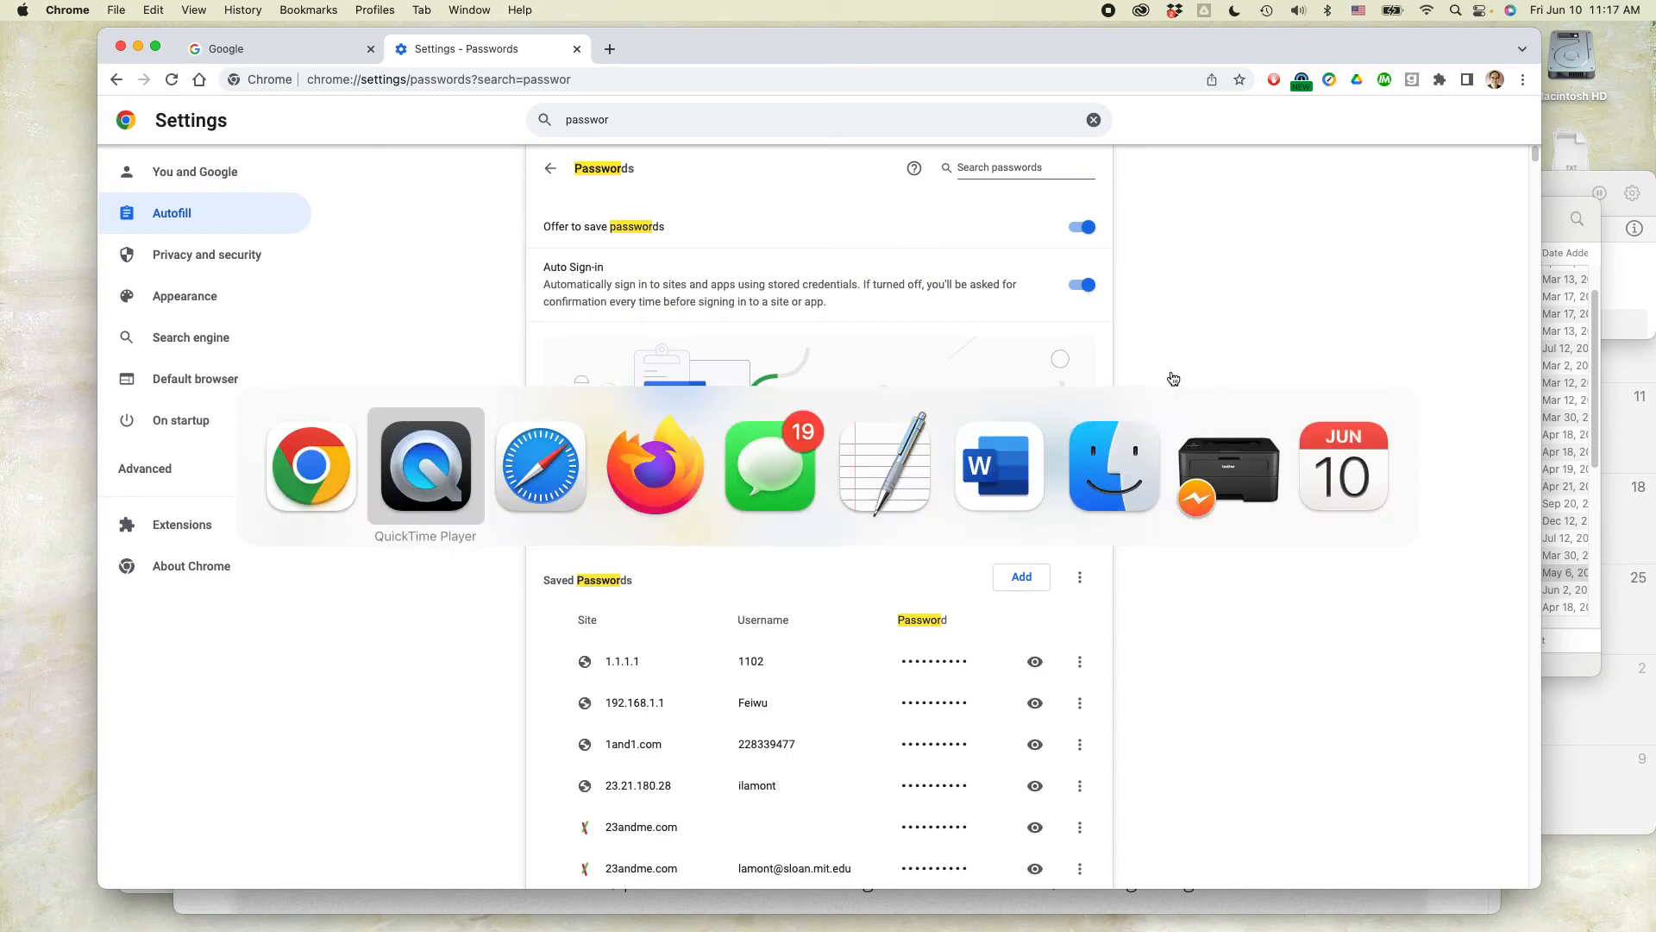
- Bring Safari forward on in30minutes.com and click the featured book banner three times
click(540, 465)
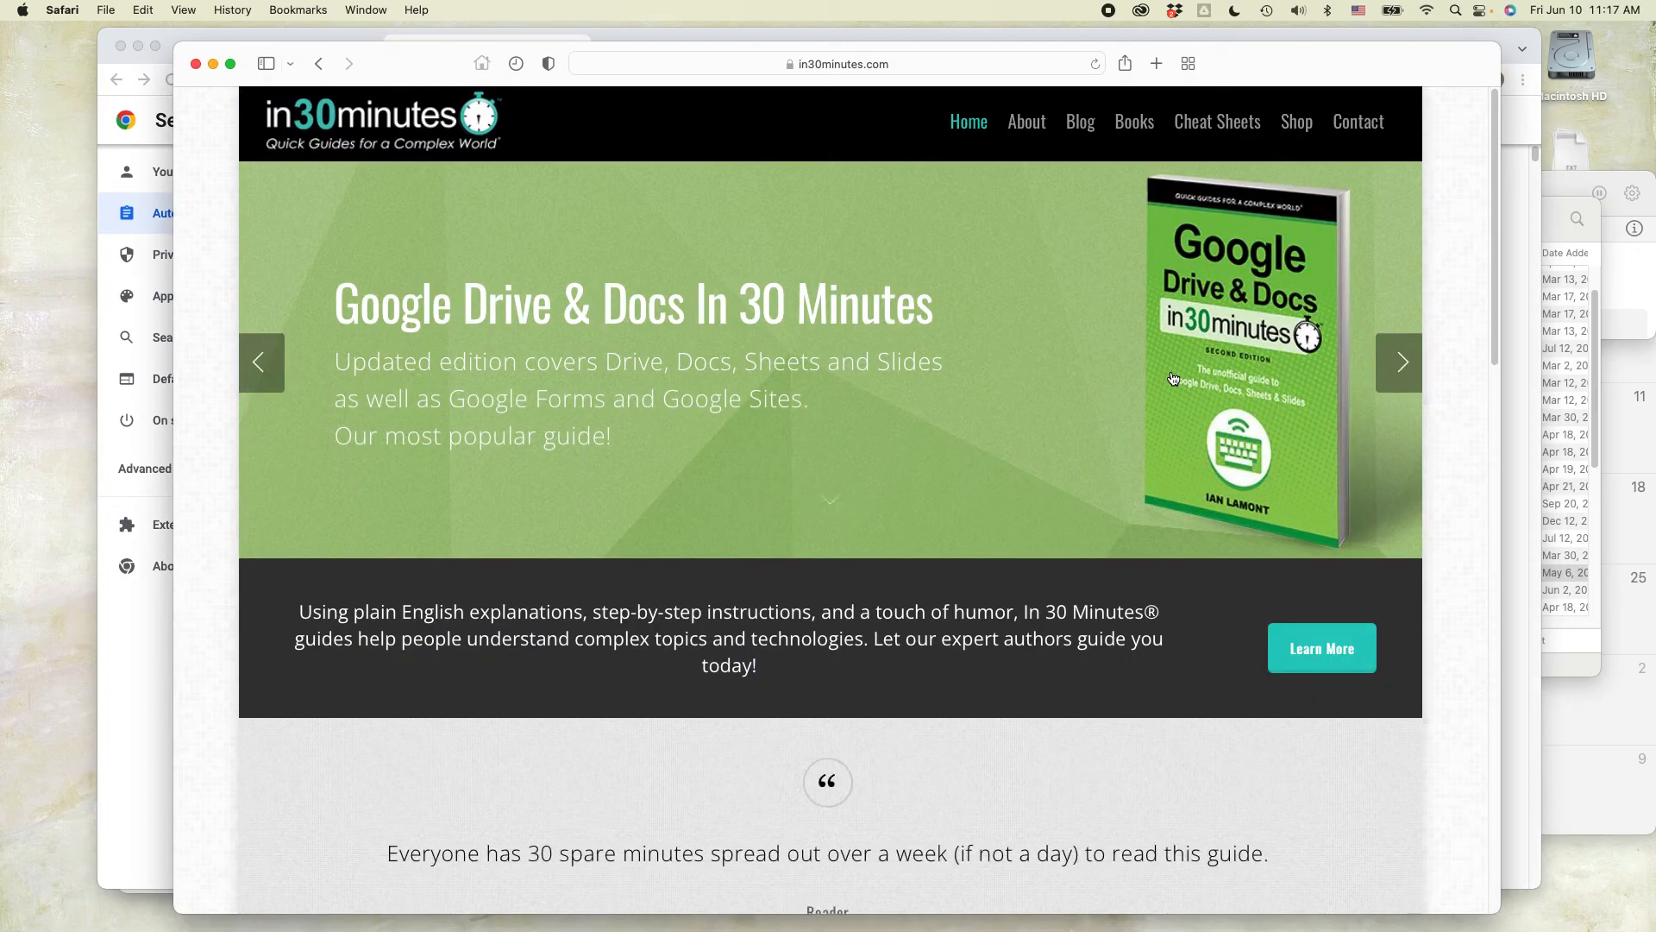
click(1399, 362)
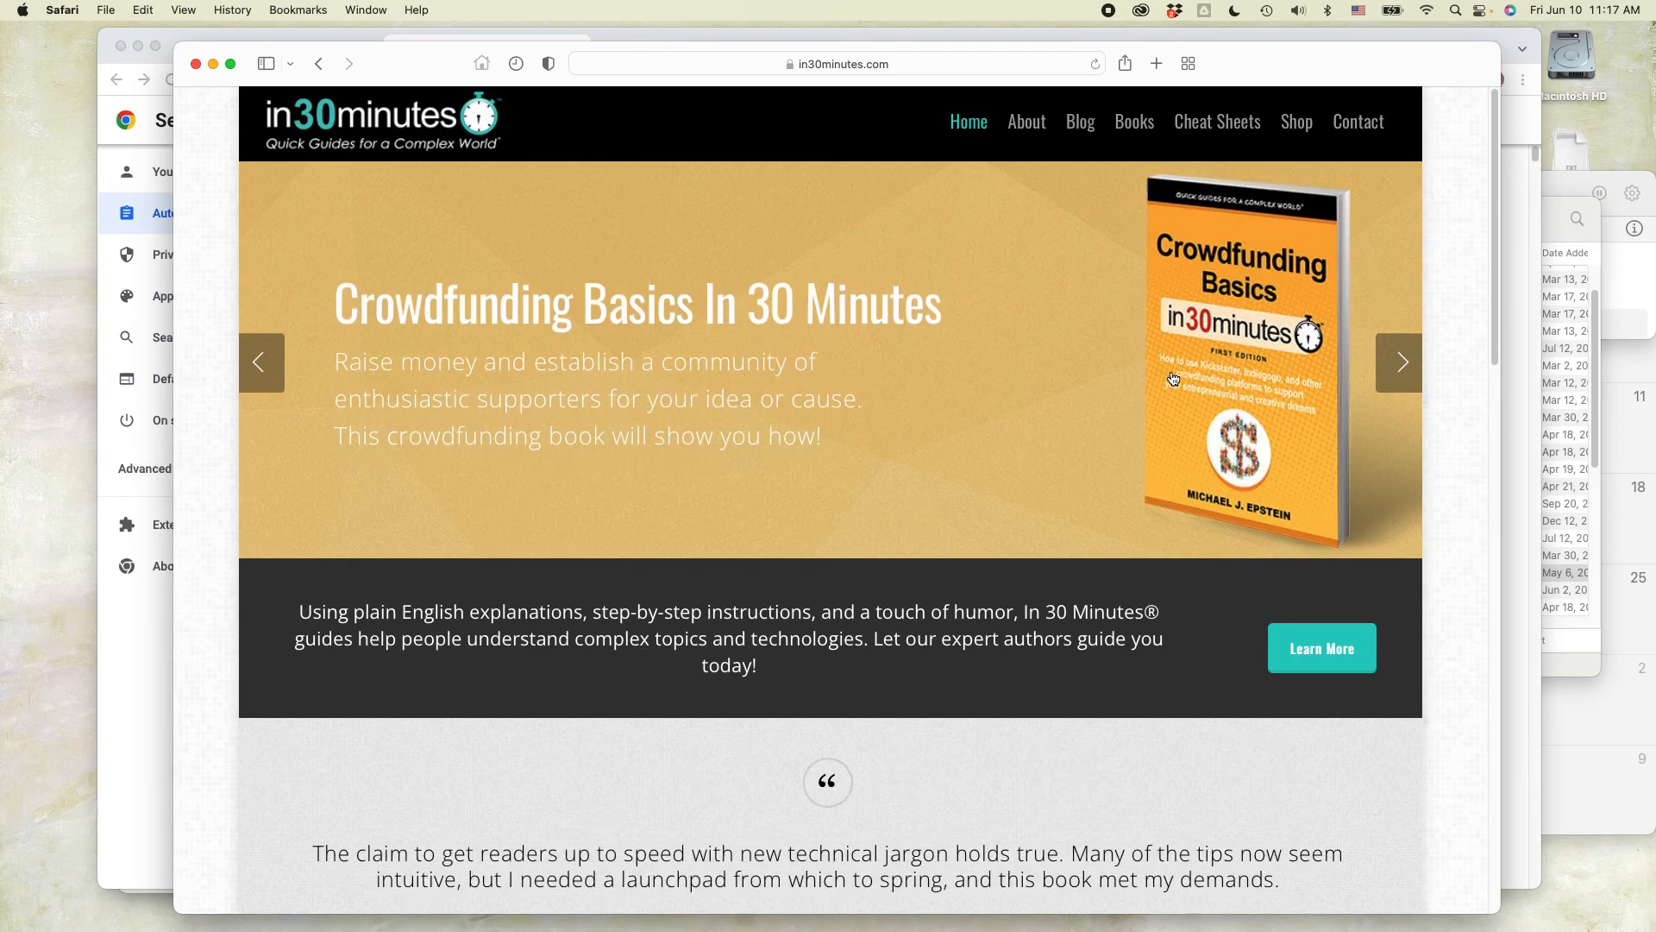
click(1399, 362)
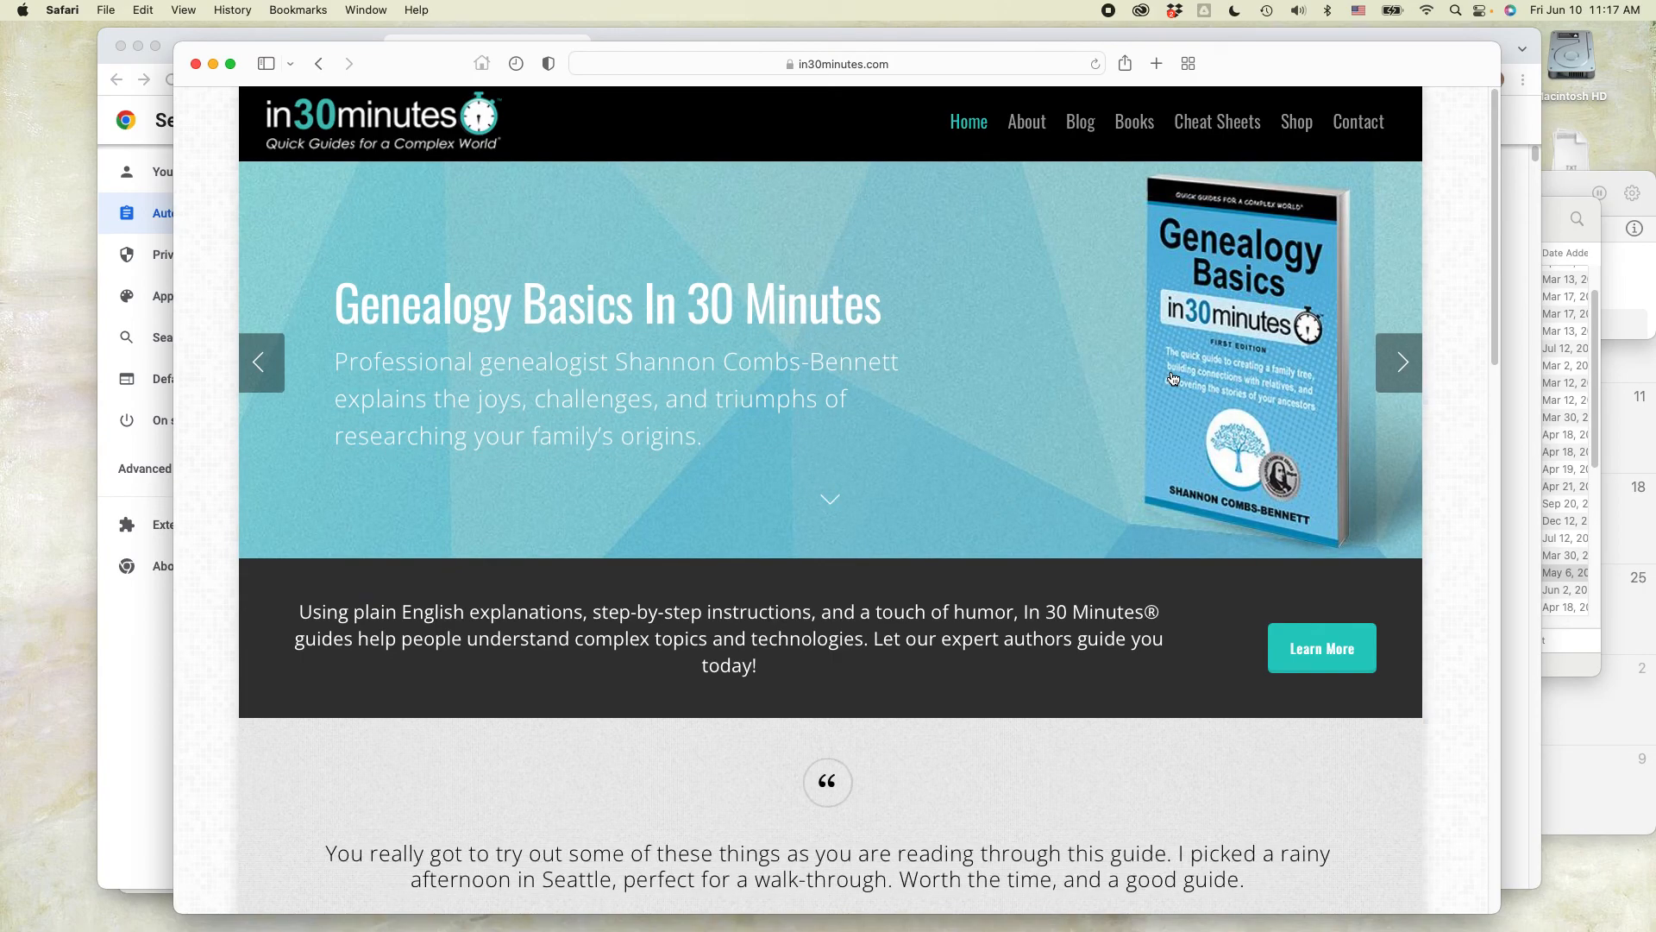
click(1399, 363)
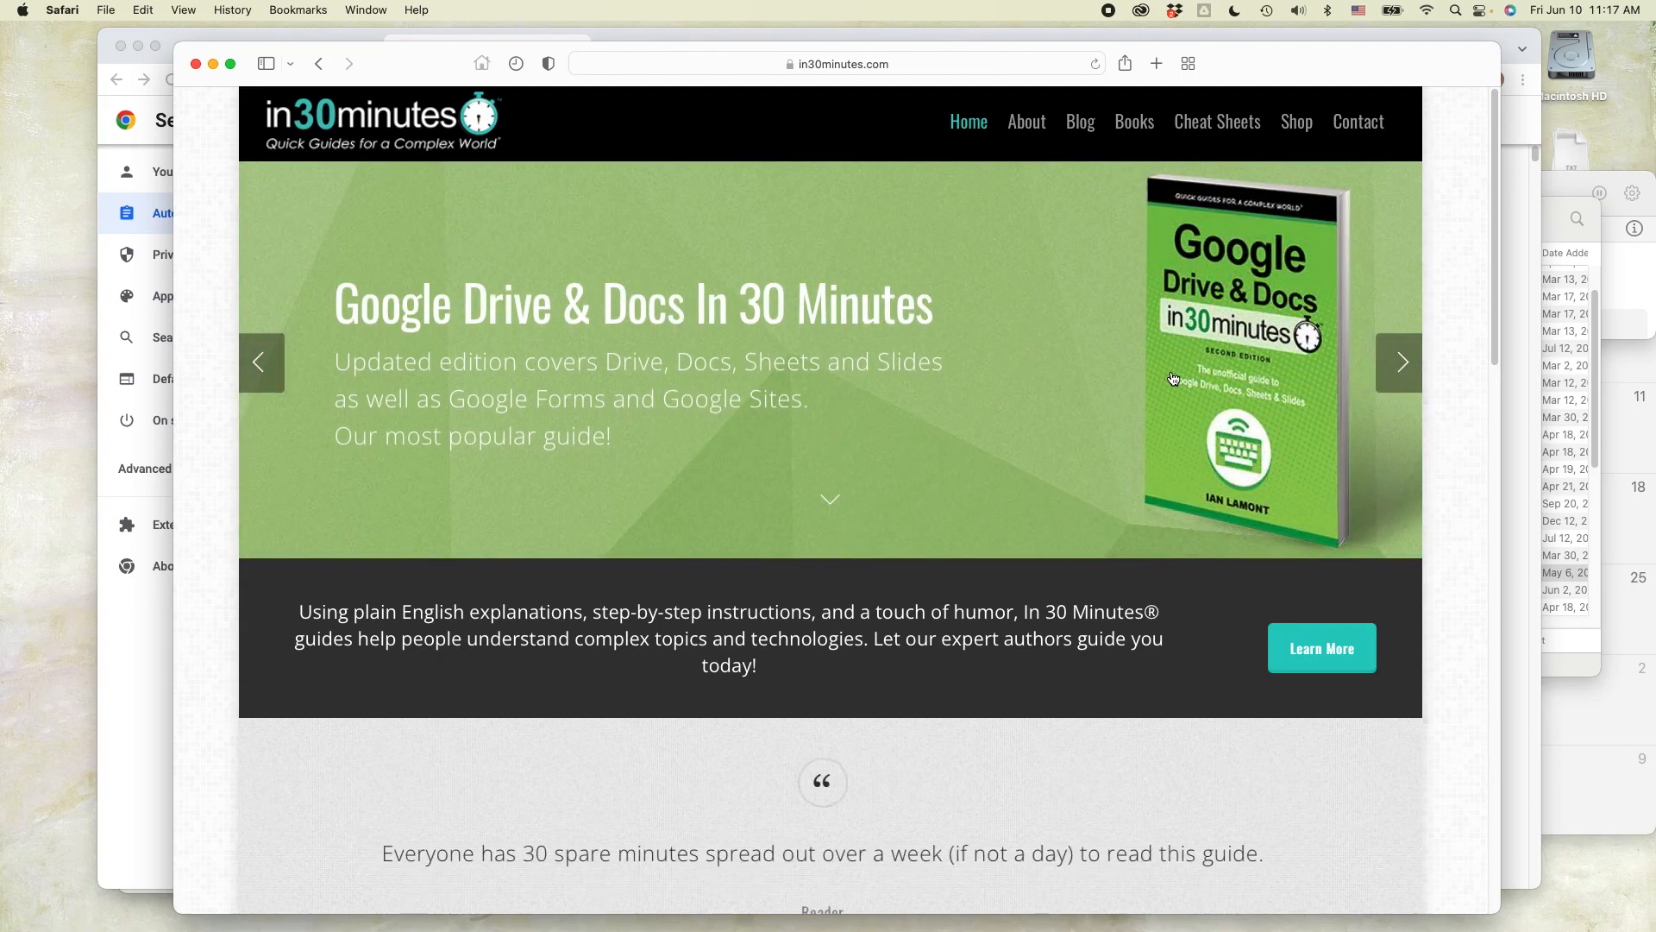